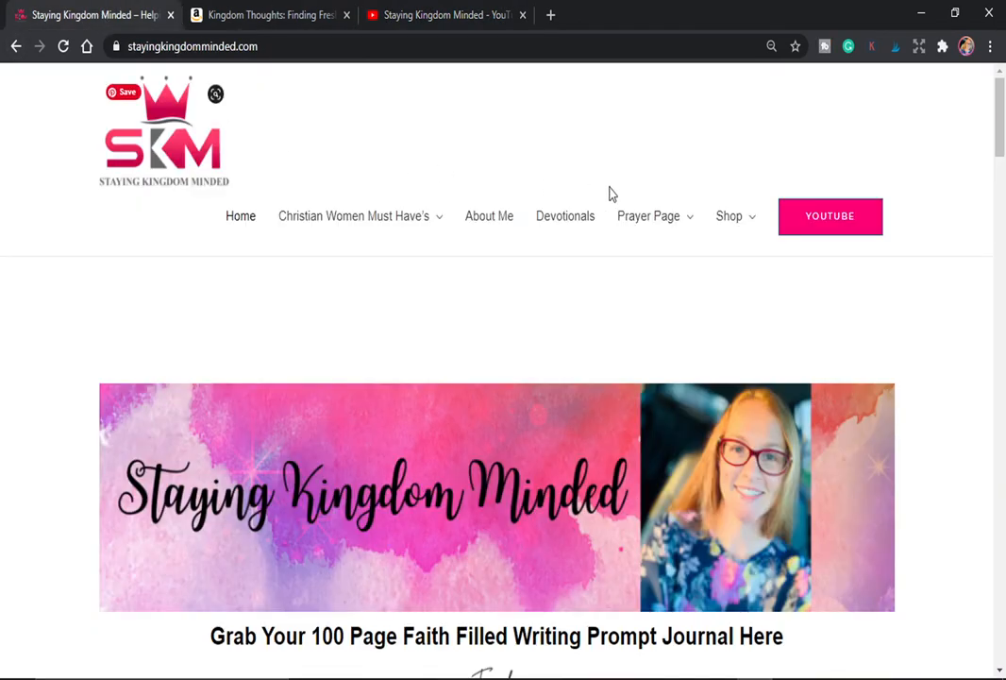
Step: Open the Staying Kingdom Minded shop page and scroll to the $4.99 February journal listing
scroll("down", 3)
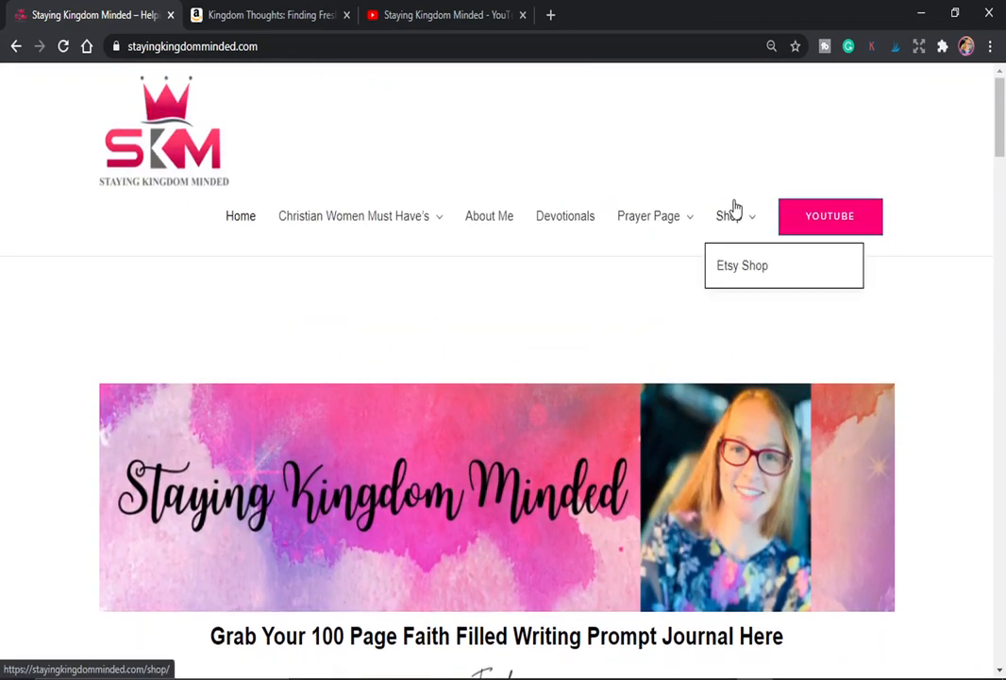
left_click(728, 217)
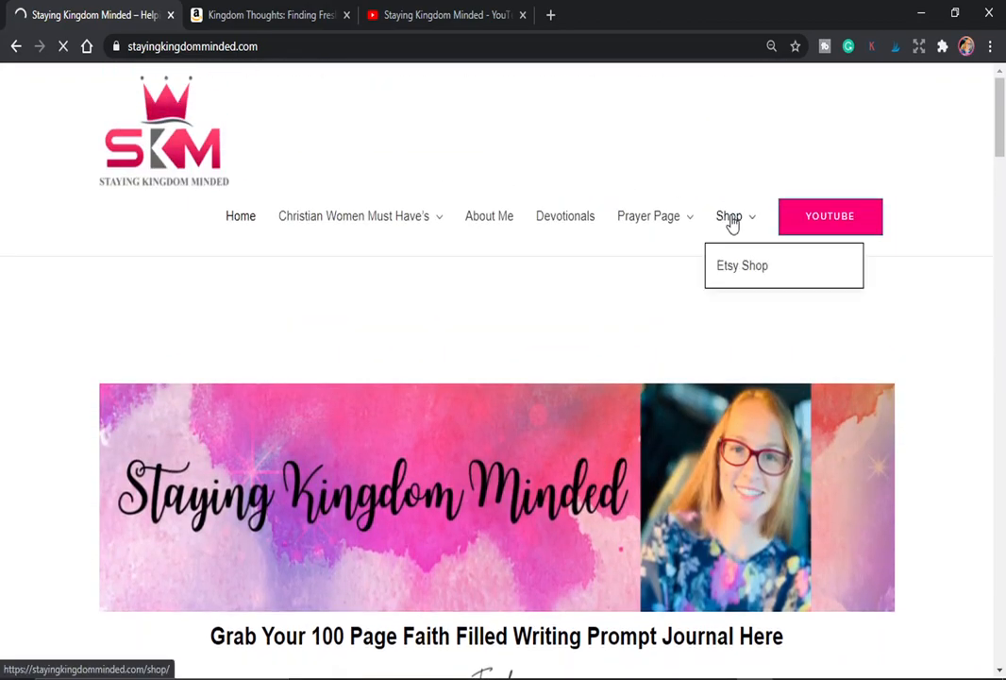
left_click(727, 215)
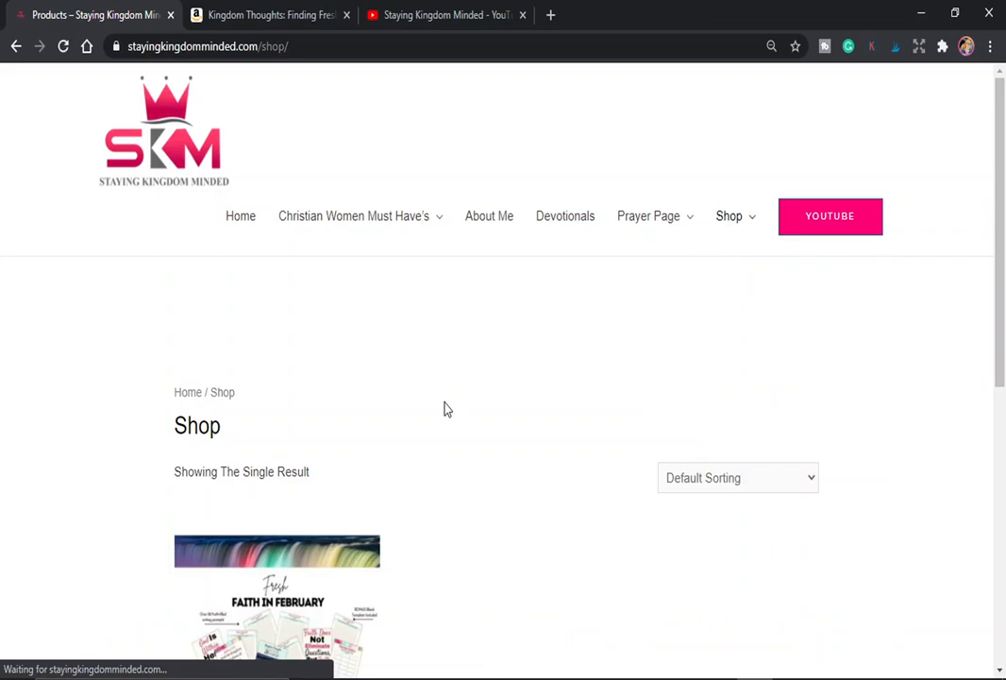
scroll("down", 3)
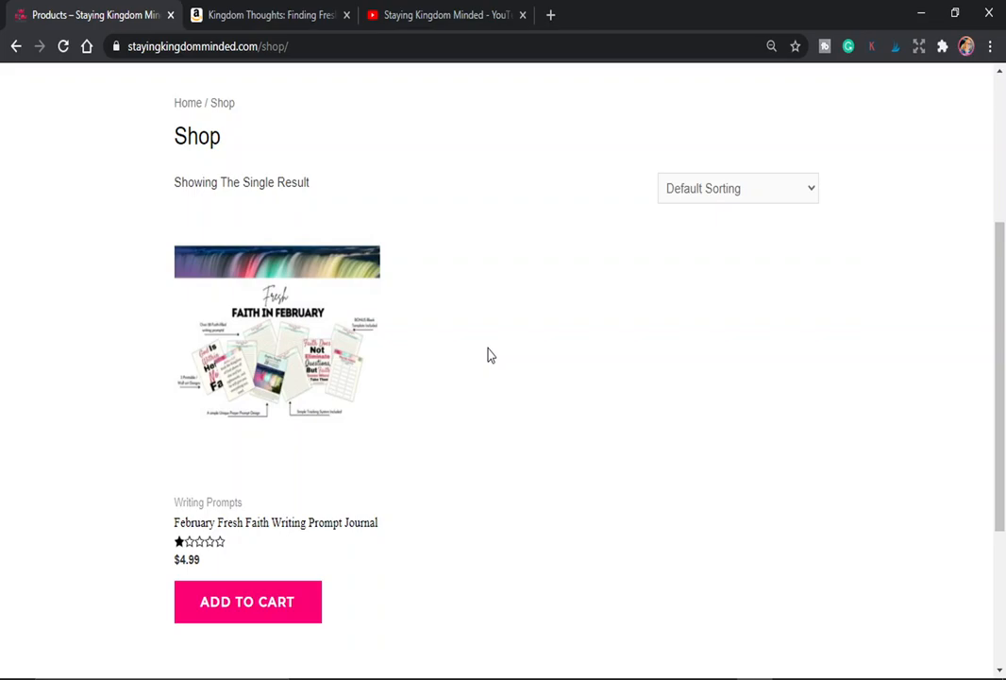
mouse_move(270, 15)
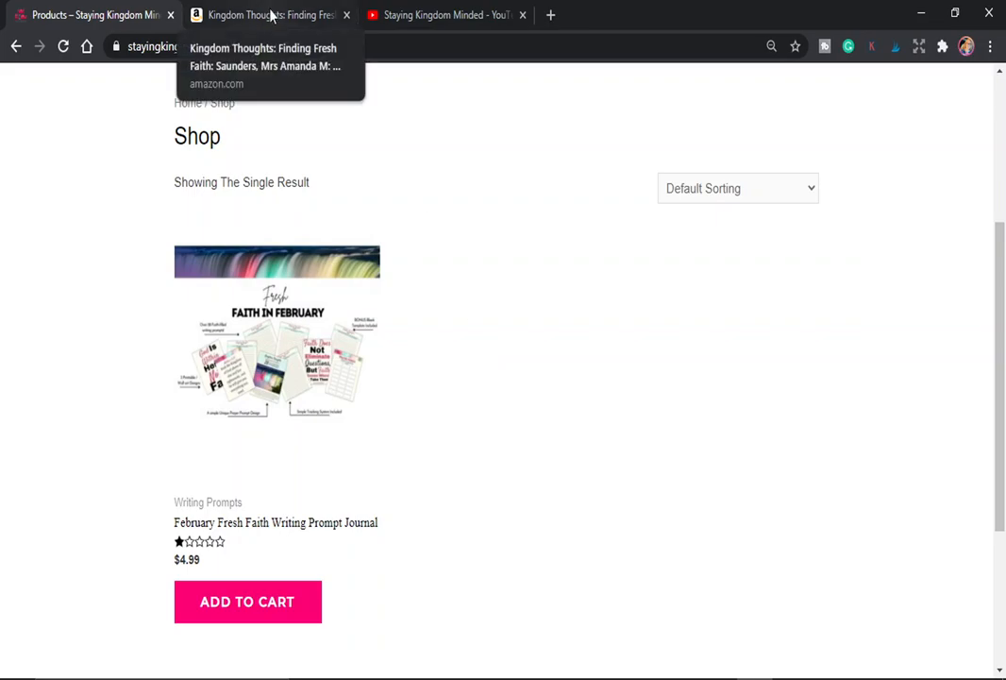
Step: View the $14.99 Kingdom Thoughts Amazon listing, then the channel's YouTube videos page
left_click(269, 14)
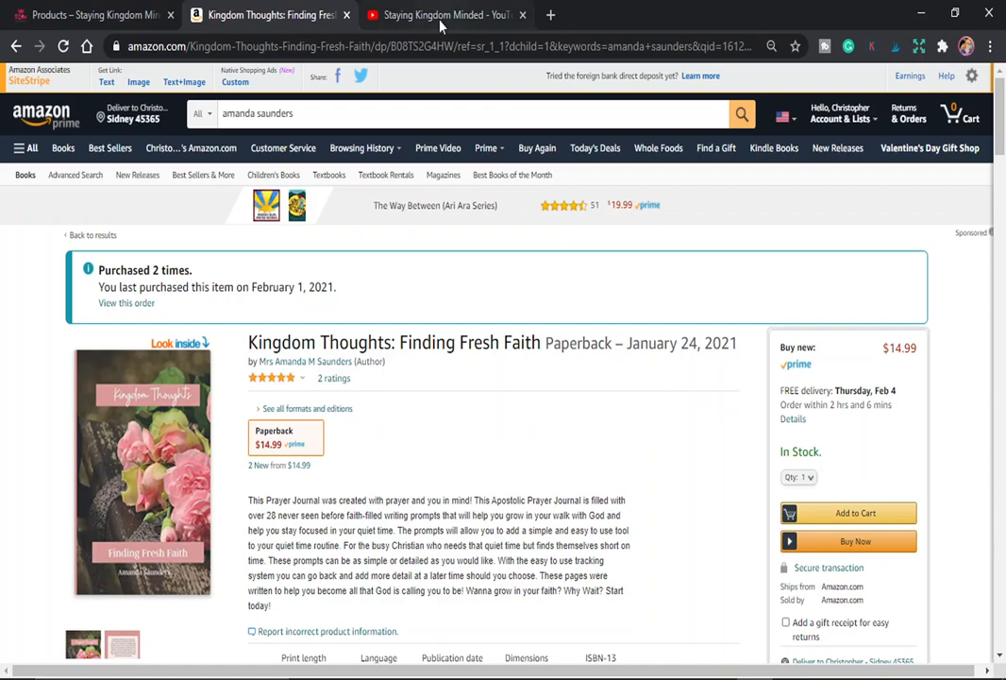
left_click(439, 15)
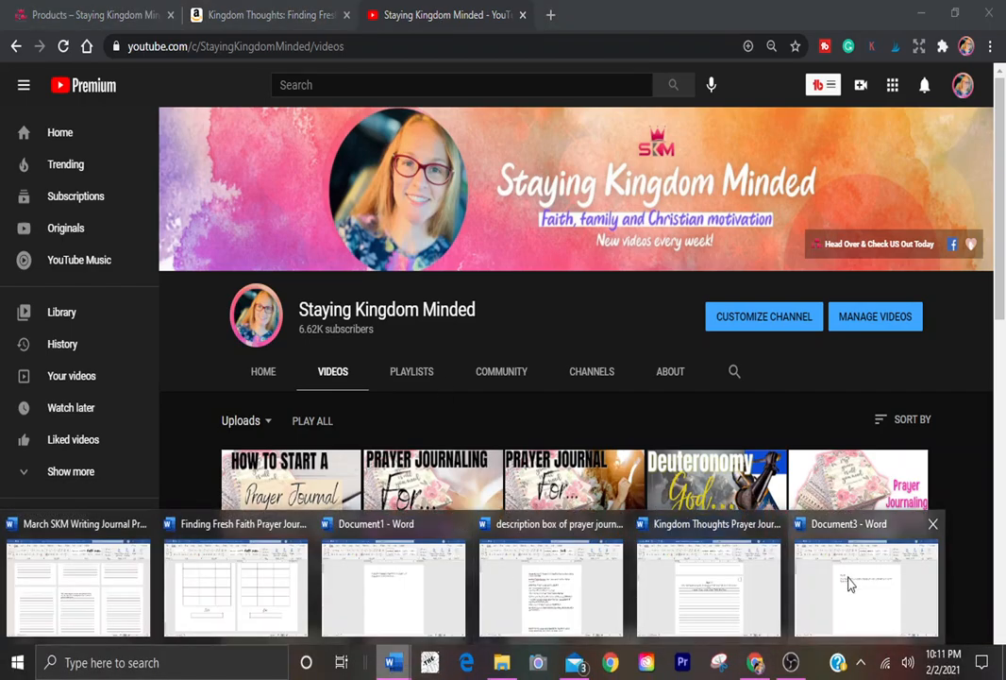
Step: Switch to the Day #2 Word document and add a new line below the prompt
left_click(863, 585)
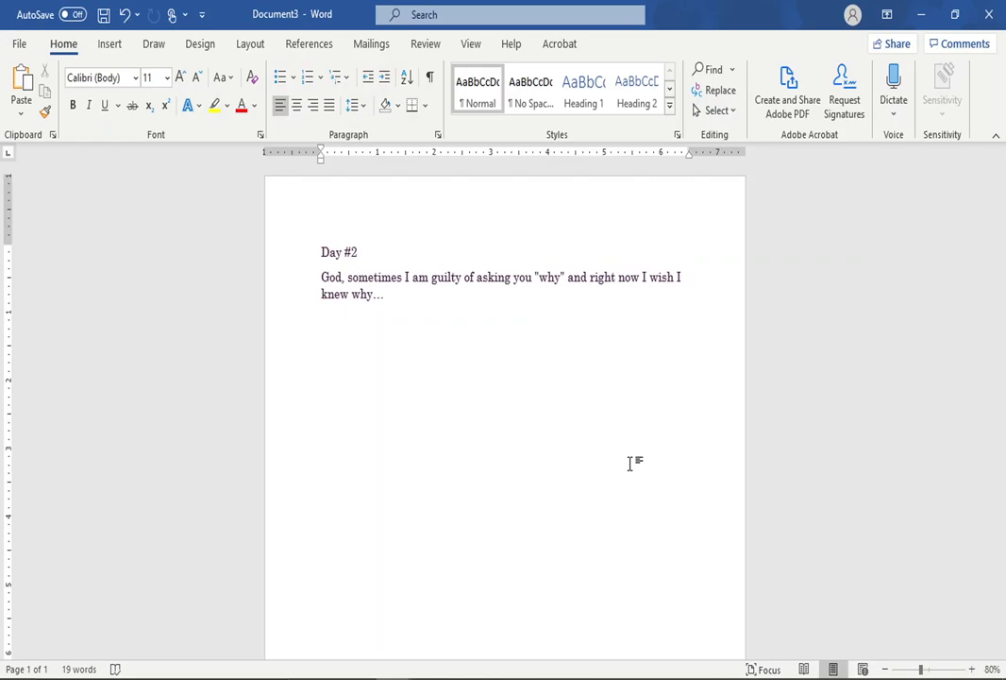
key("enter")
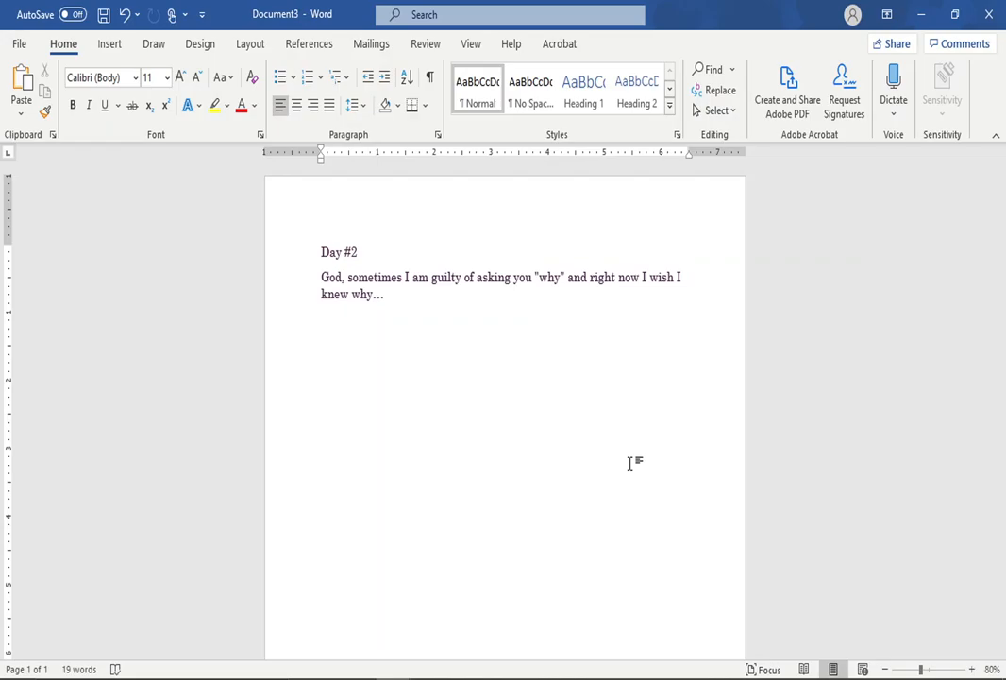
key("enter")
type("-")
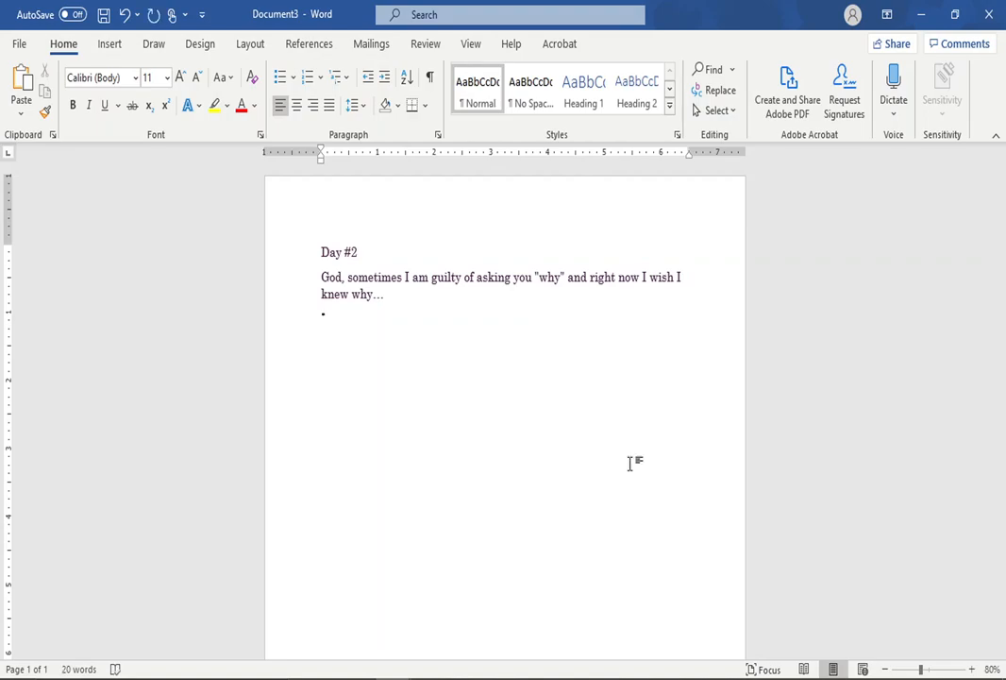
Step: Type 'Abel' after the asterisk and format the *Abel line bold at 14 pt
type("Abel")
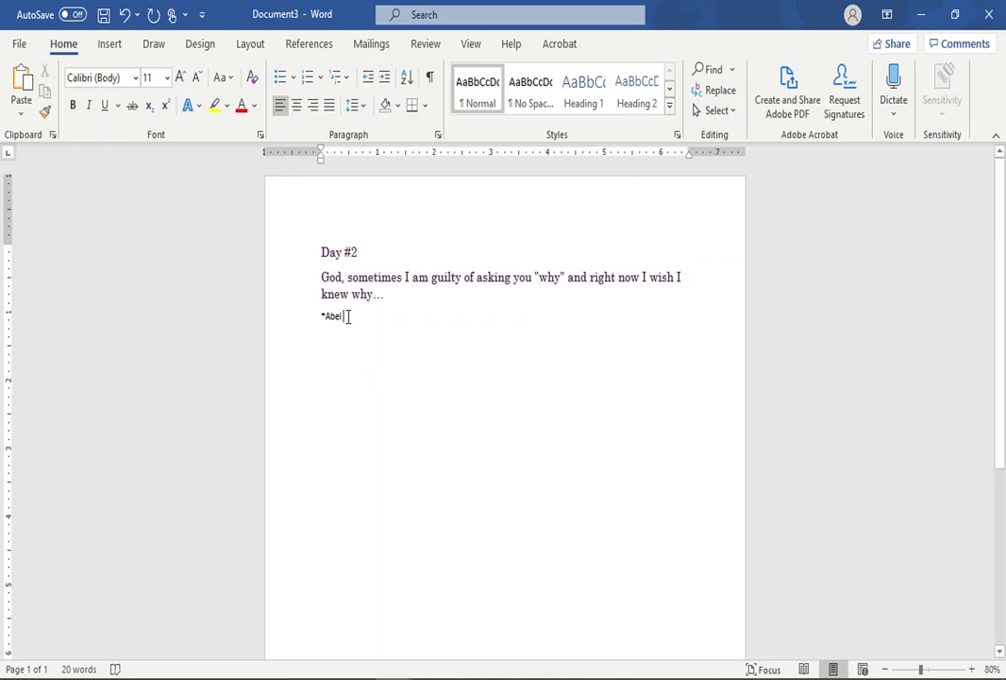
double_click(336, 316)
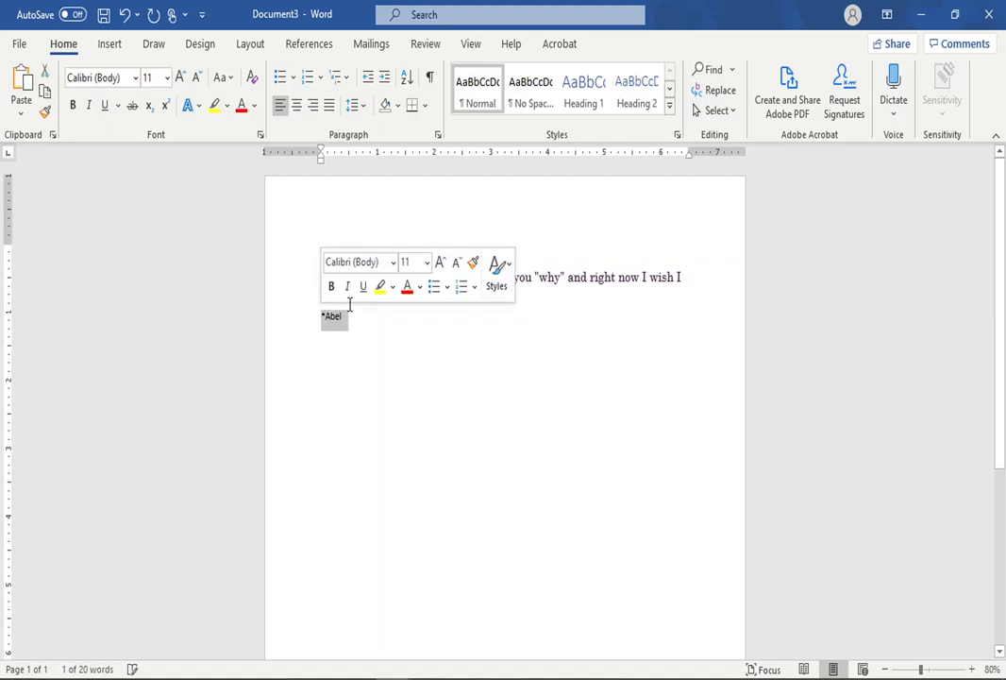
left_click(440, 262)
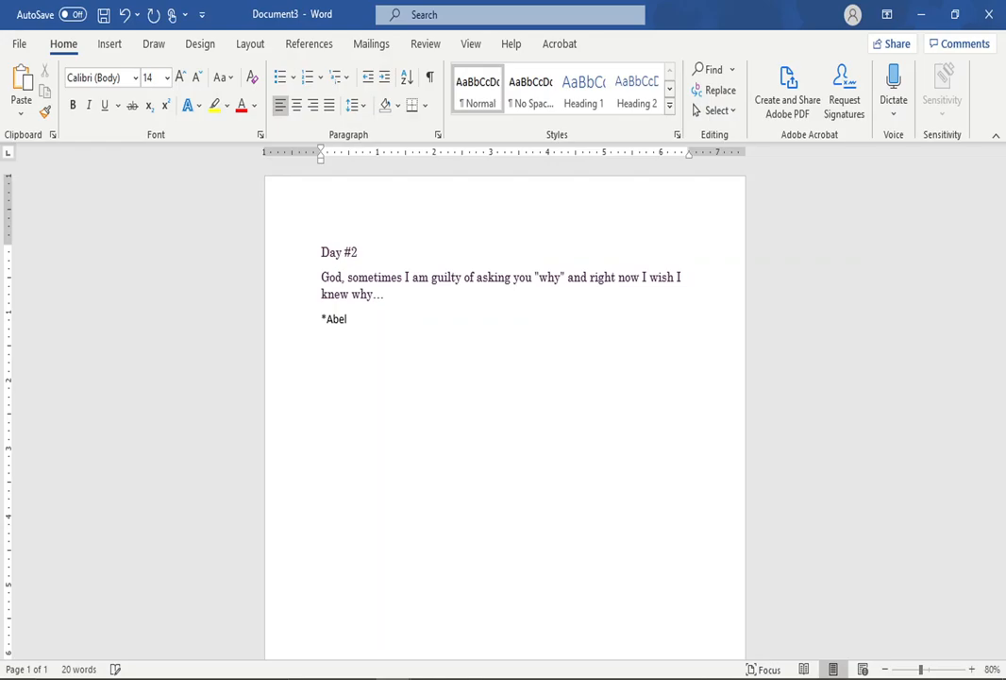
Step: Type 'Stress in some situations that feels almost too much.' and start an asterisk line
type("Stress")
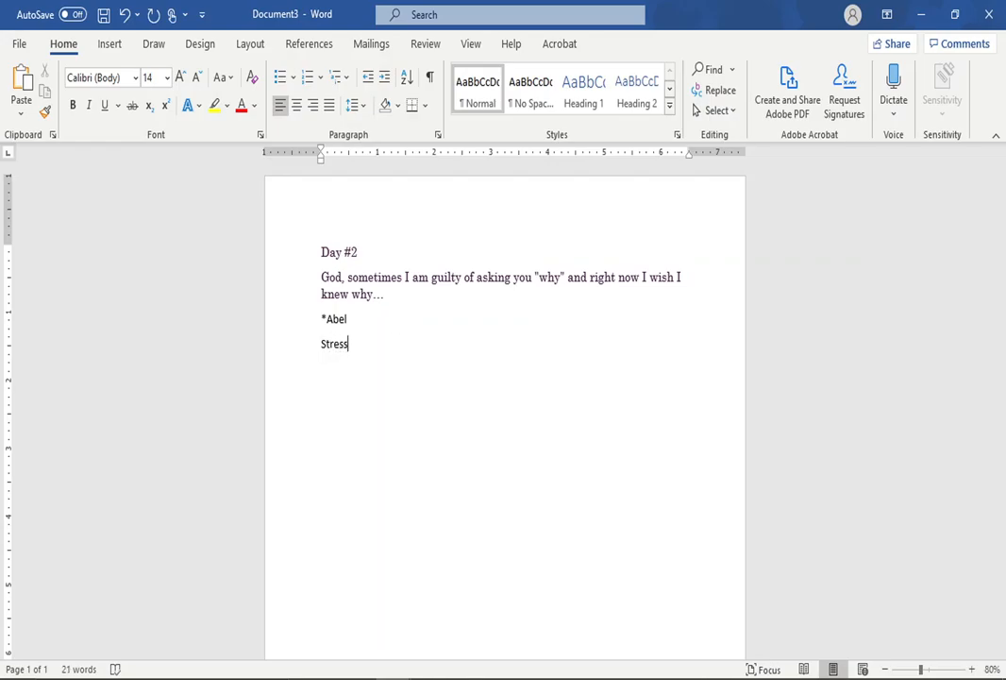
type("in")
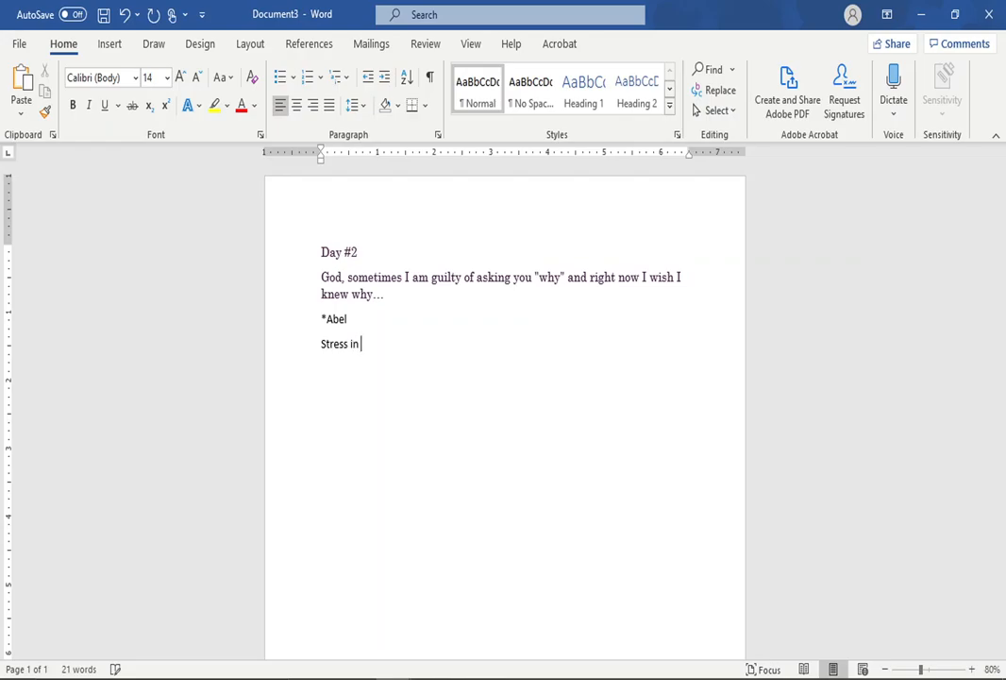
type("some situa")
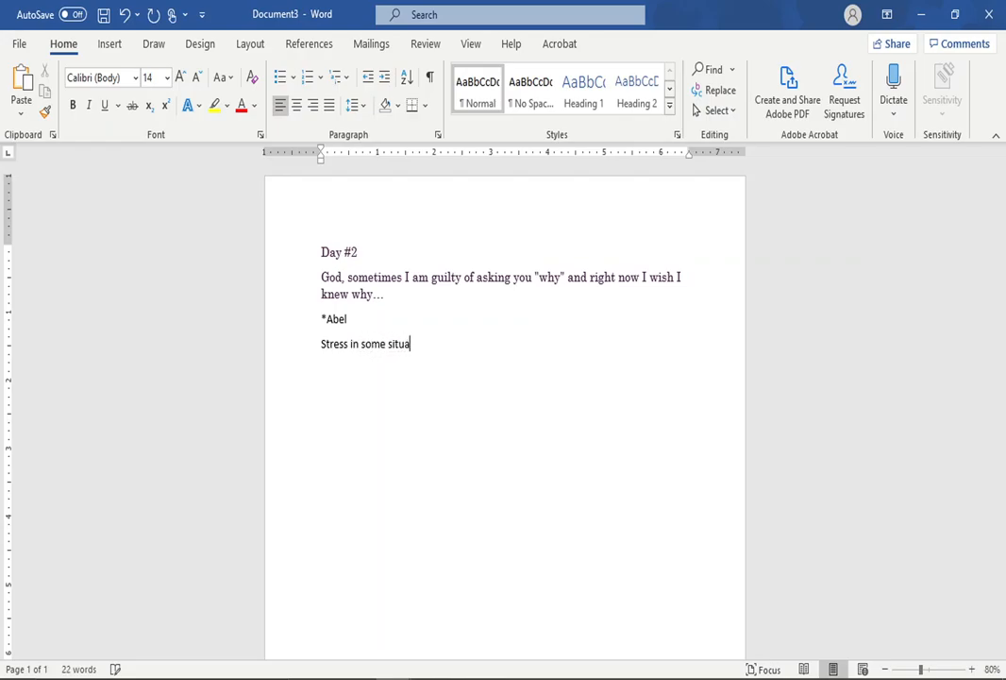
type("tions that feels")
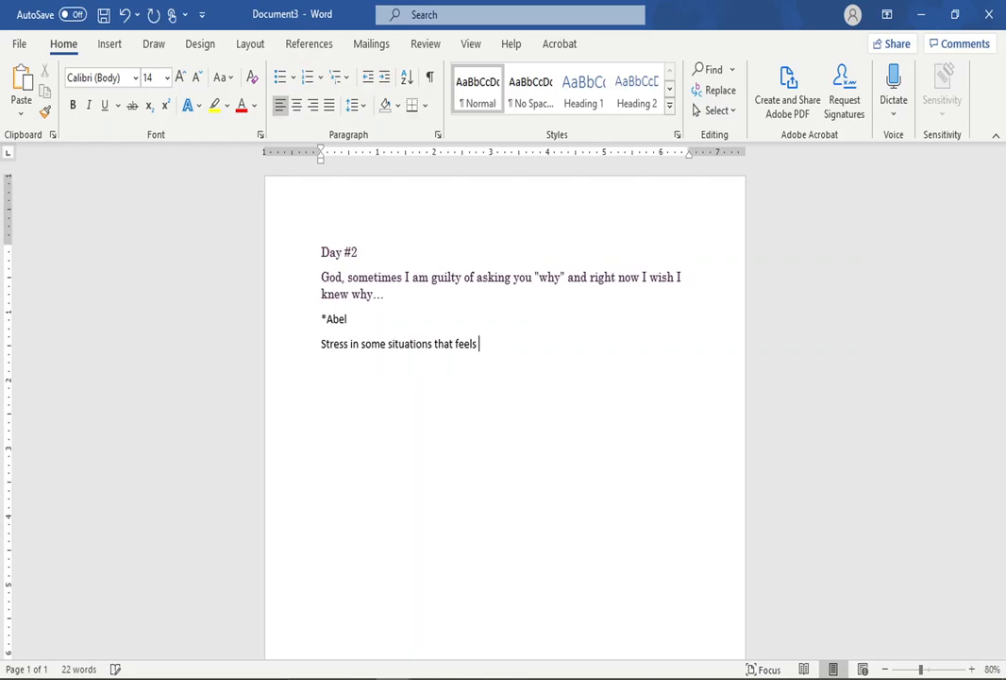
type("almost toomuch")
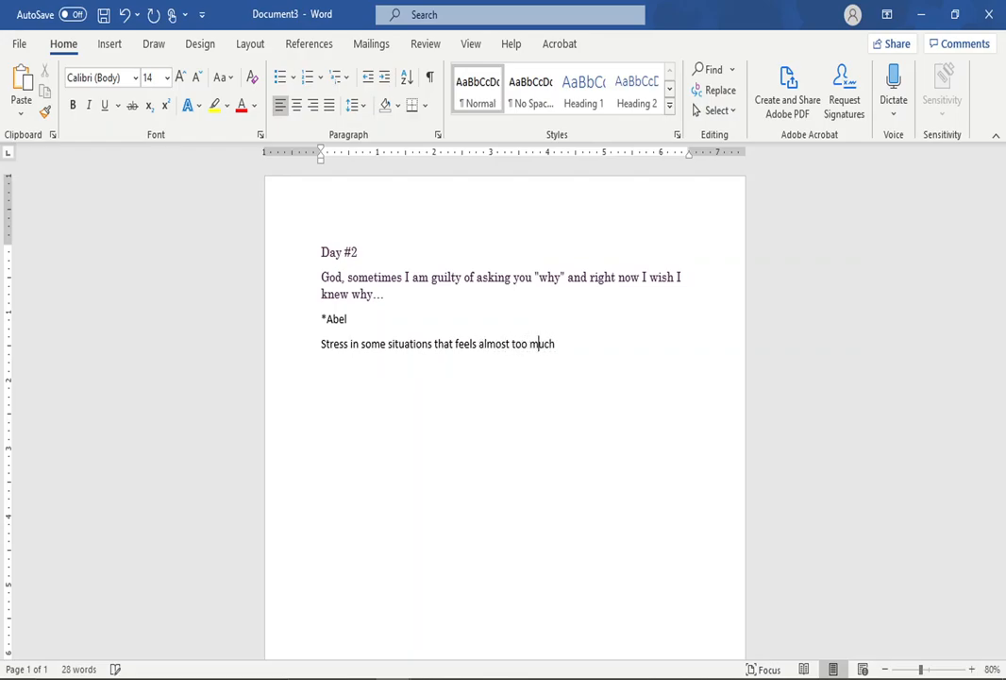
type("h.")
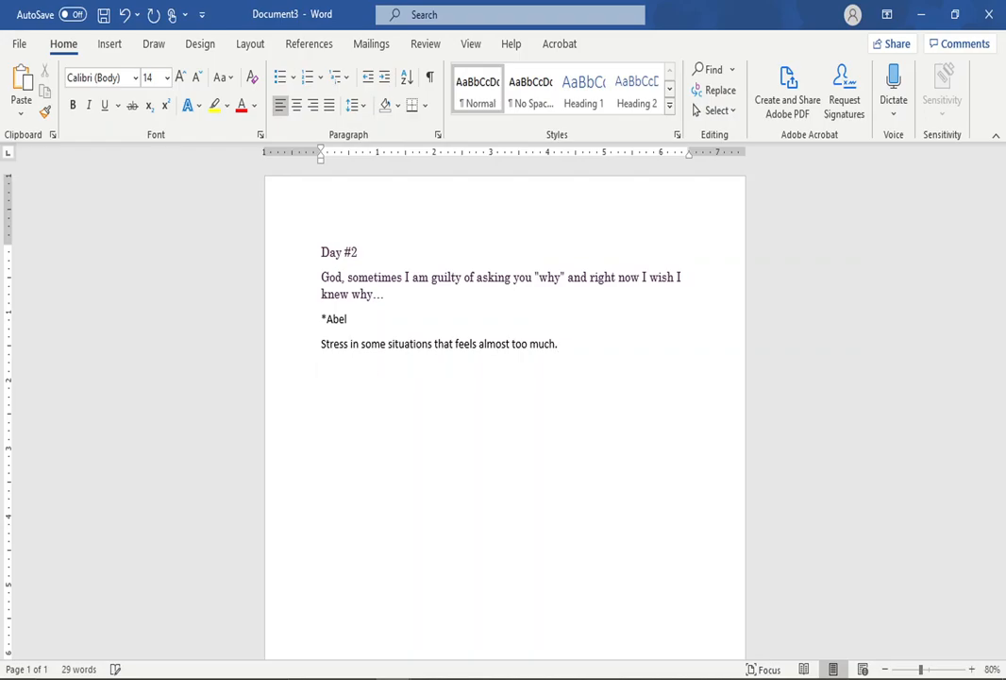
type("*")
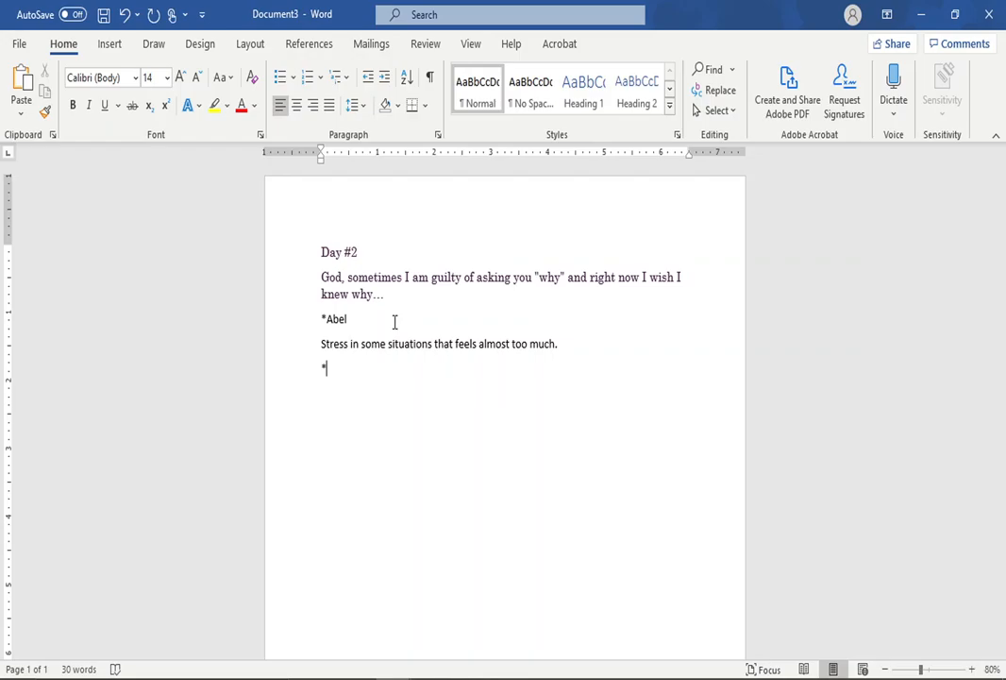
Step: Make the line a bullet reading 'I feel like I am not doing enough, or good enough.'
left_click(286, 76)
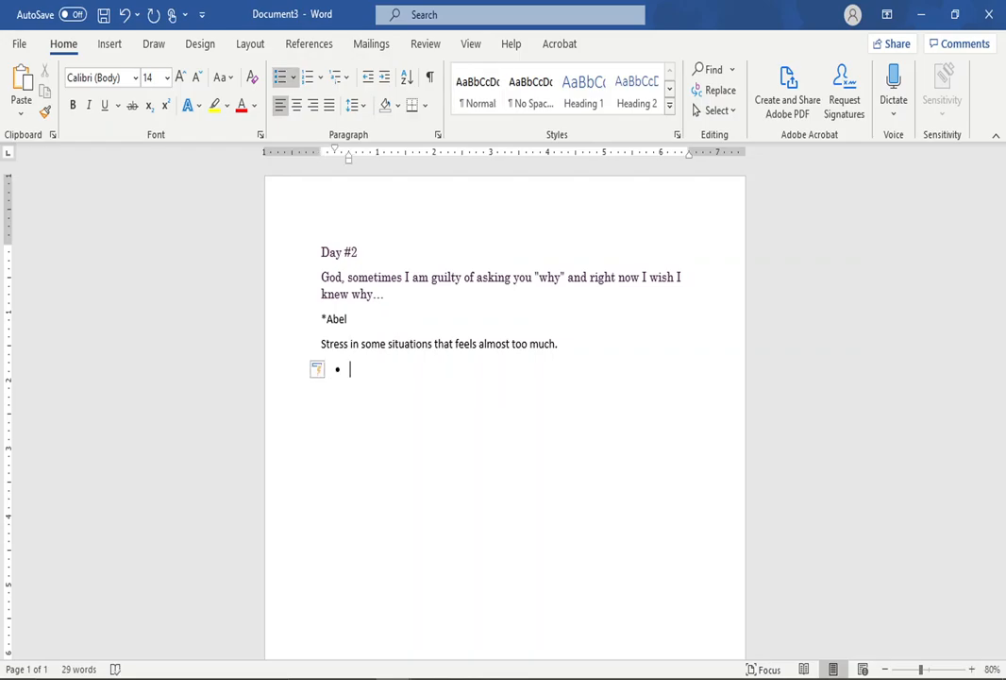
type("I feel like I")
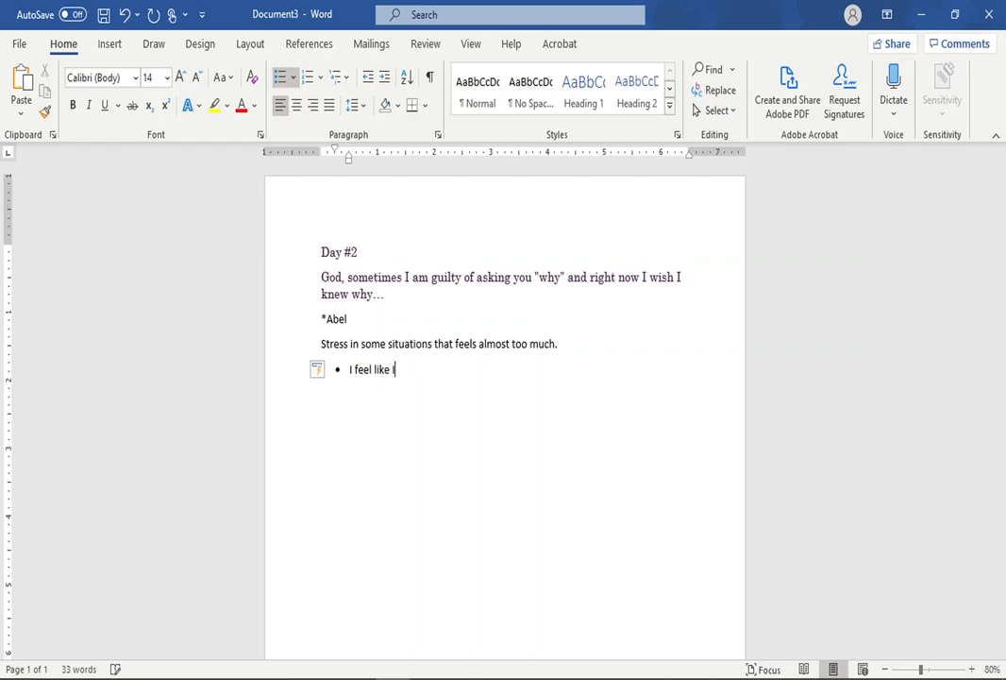
type("am not doing enough, or g")
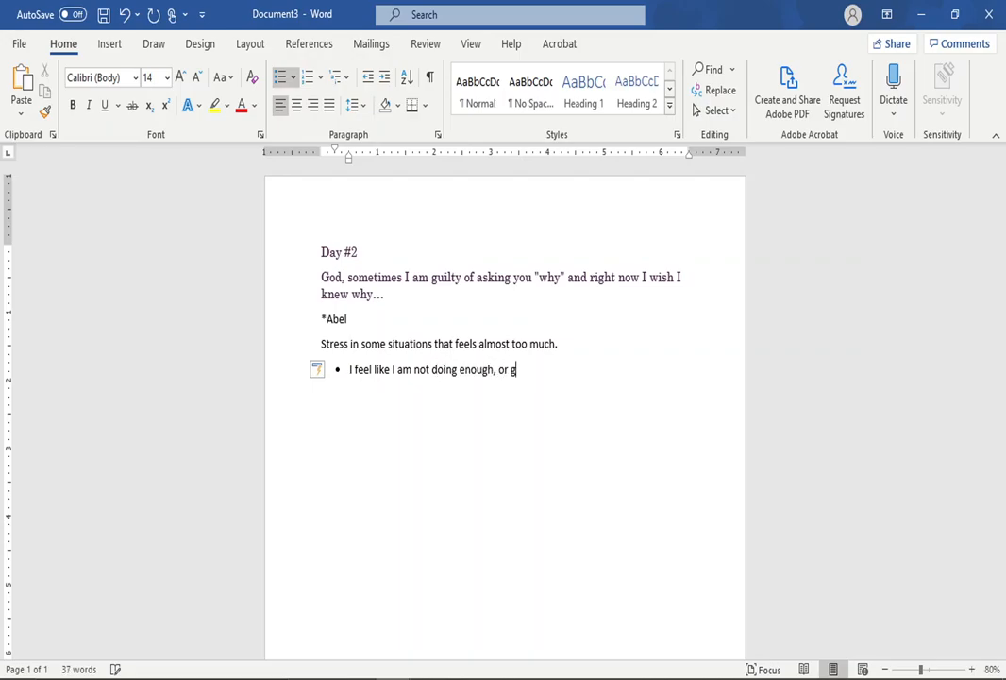
type("ood enough.")
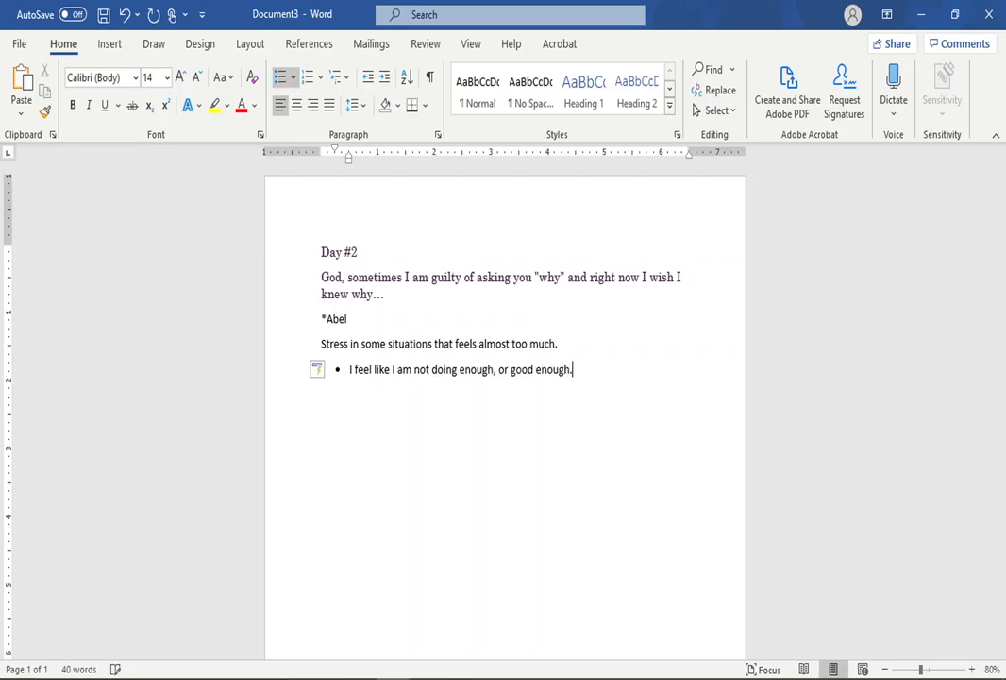
key("Enter")
type("N")
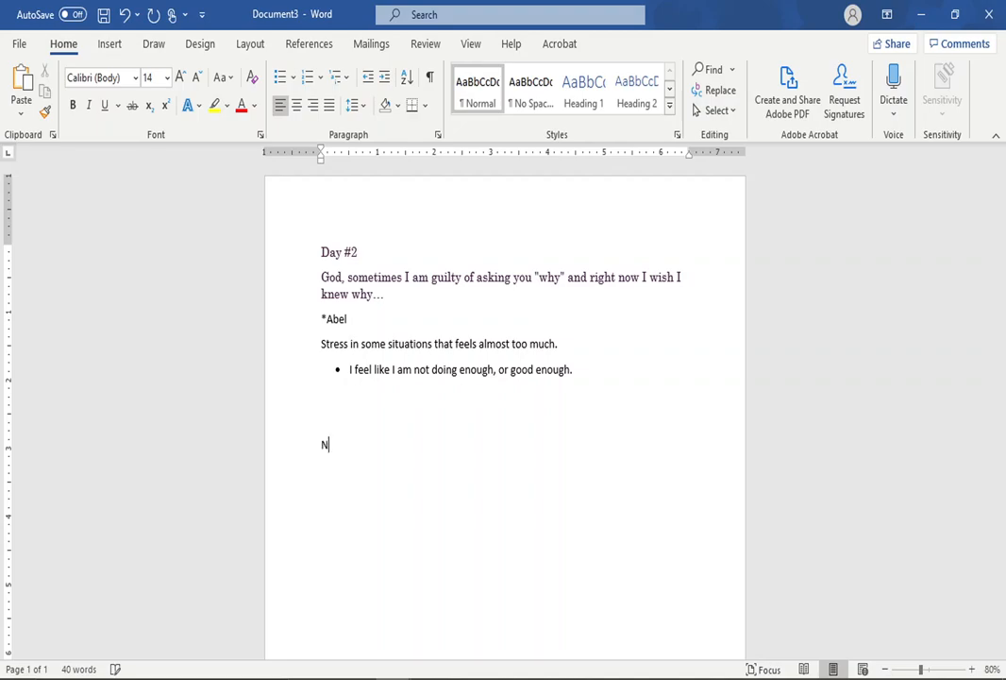
Step: Type 'NOTHING IS TOO HARD FOR GOD!!' and make it larger, bold and centered
type("OTHING IS TO")
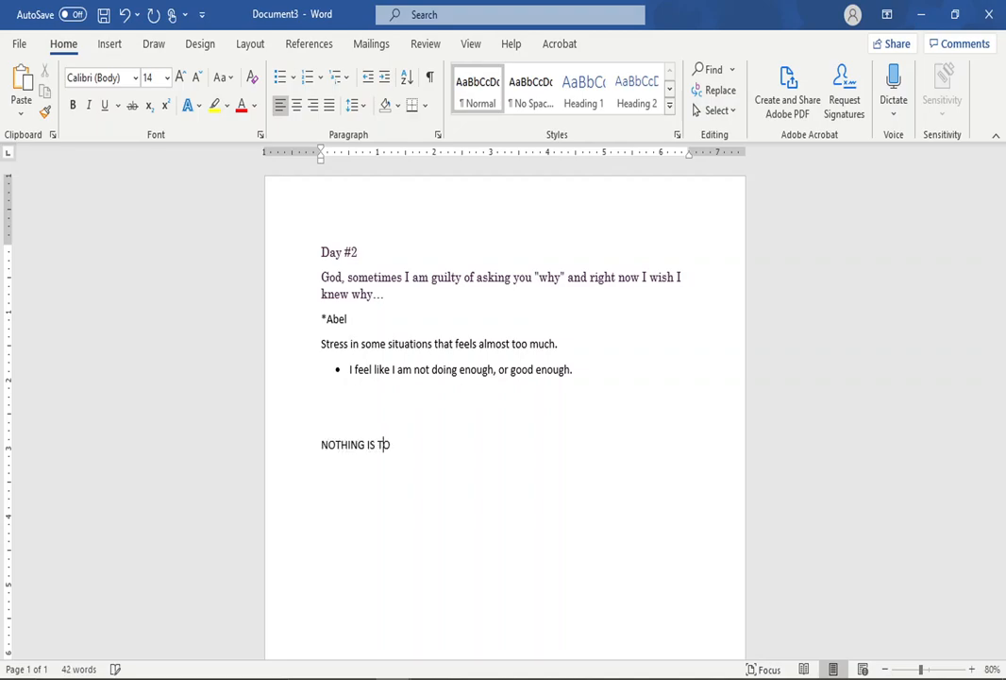
type("OO HARD FOR G")
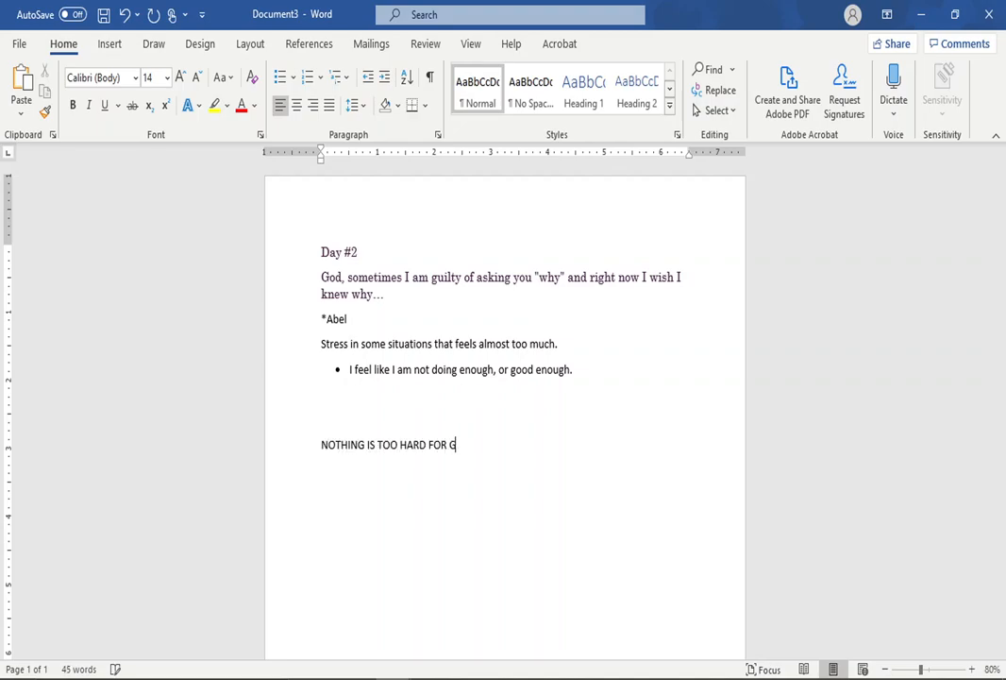
type("OD!!")
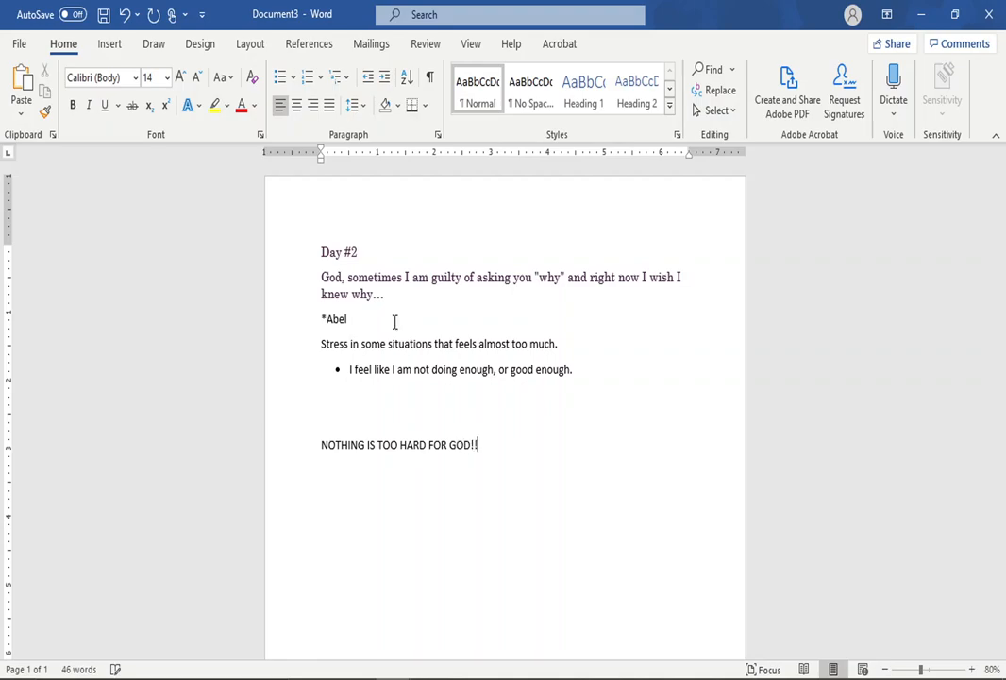
left_click_drag(321, 445, 479, 445)
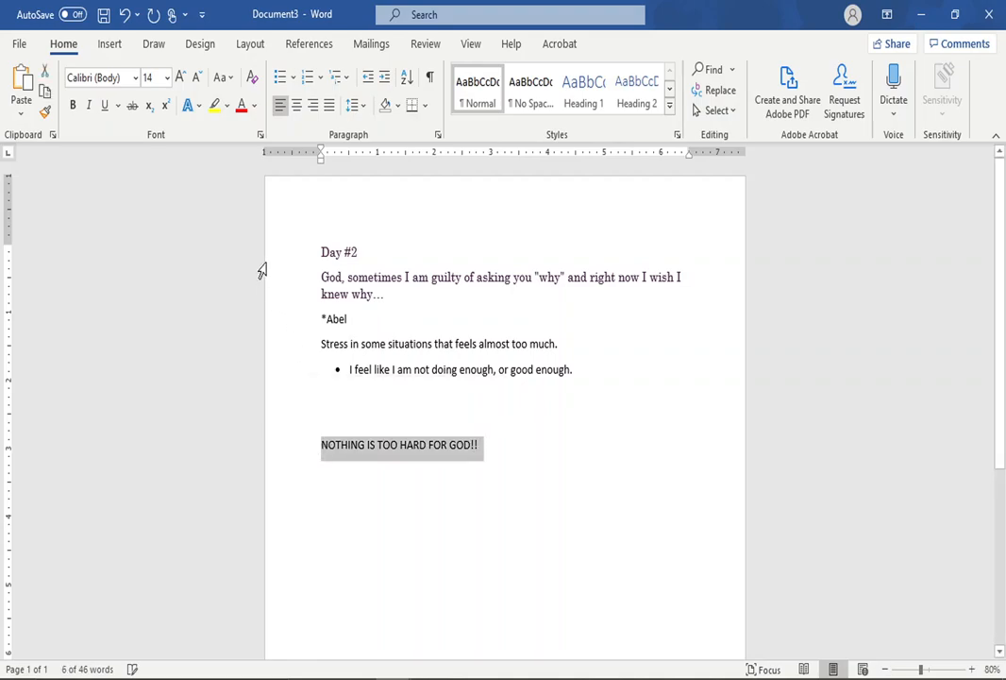
left_click(181, 78)
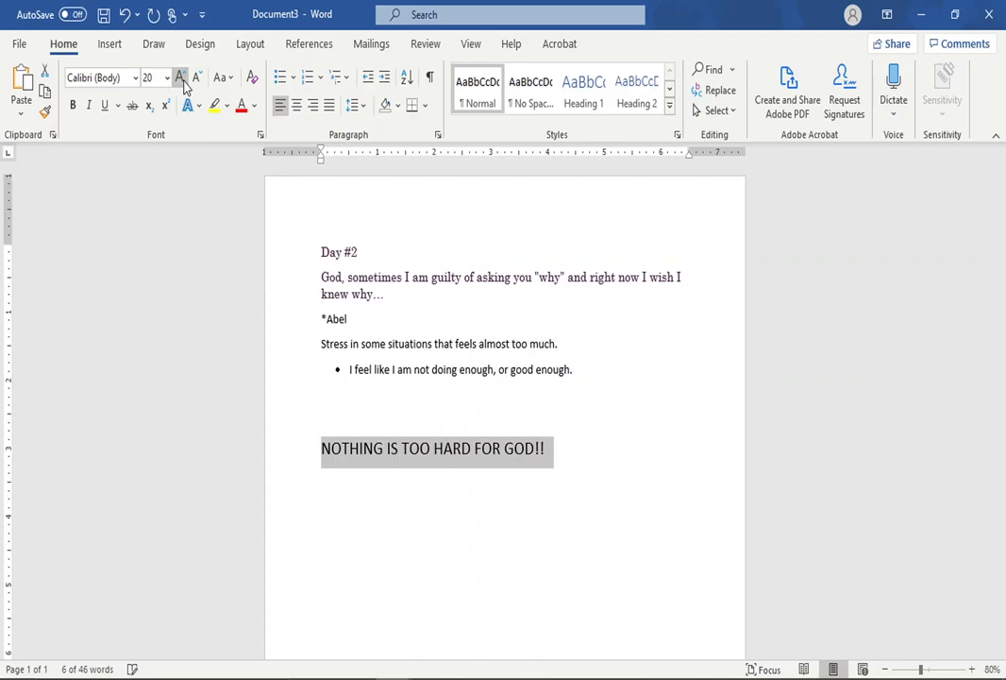
left_click(180, 80)
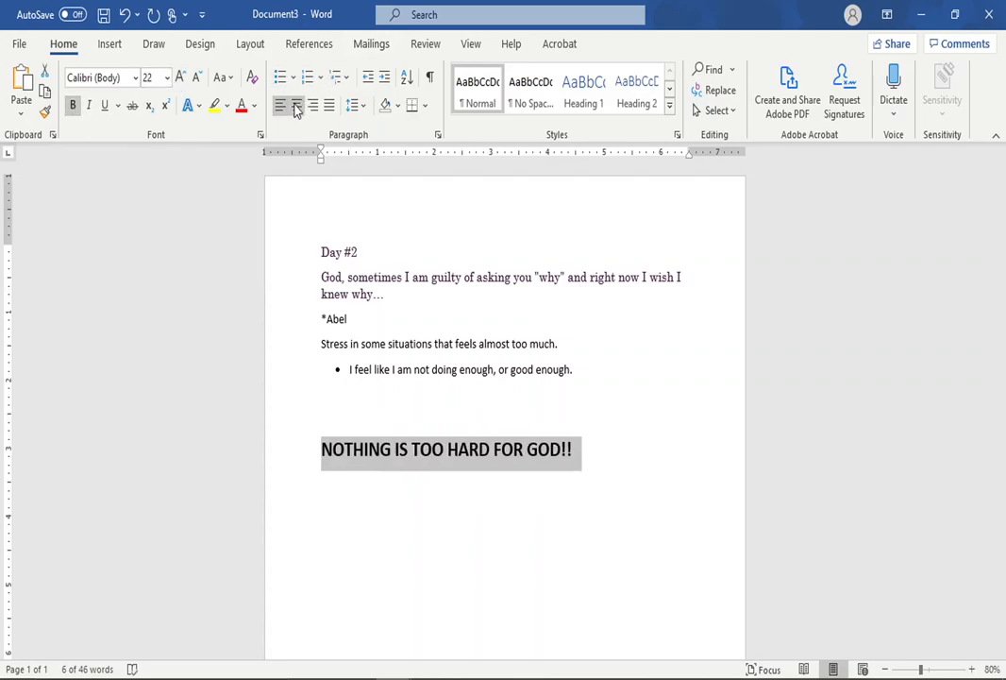
left_click(297, 105)
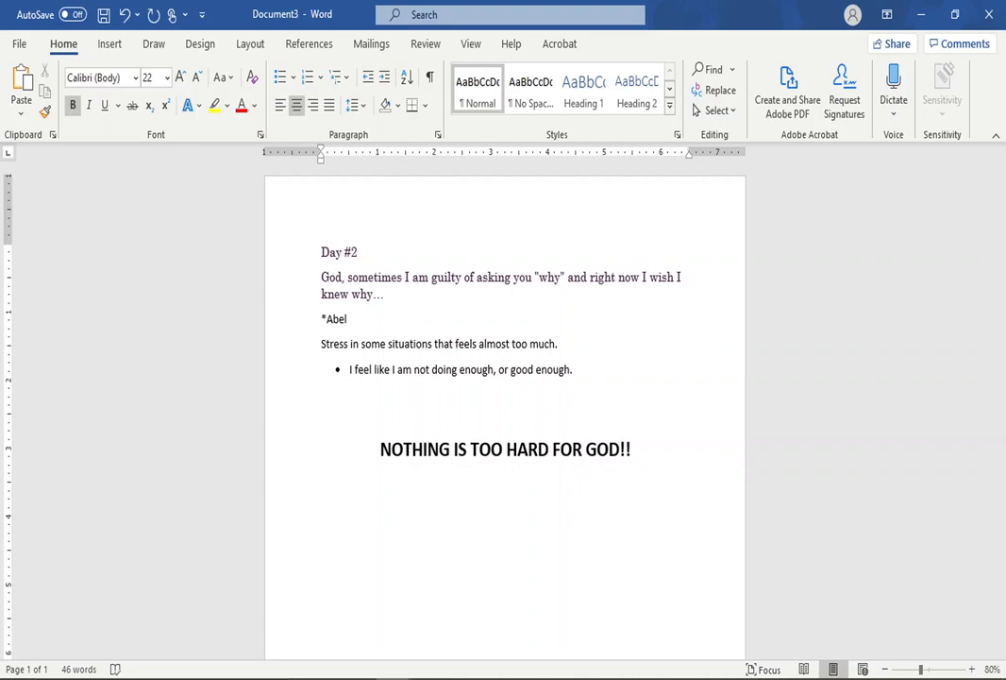
Step: Below it, type the 'With God I CAN do this!' affirmation ending 'TOGETHER!!!'
left_click(505, 519)
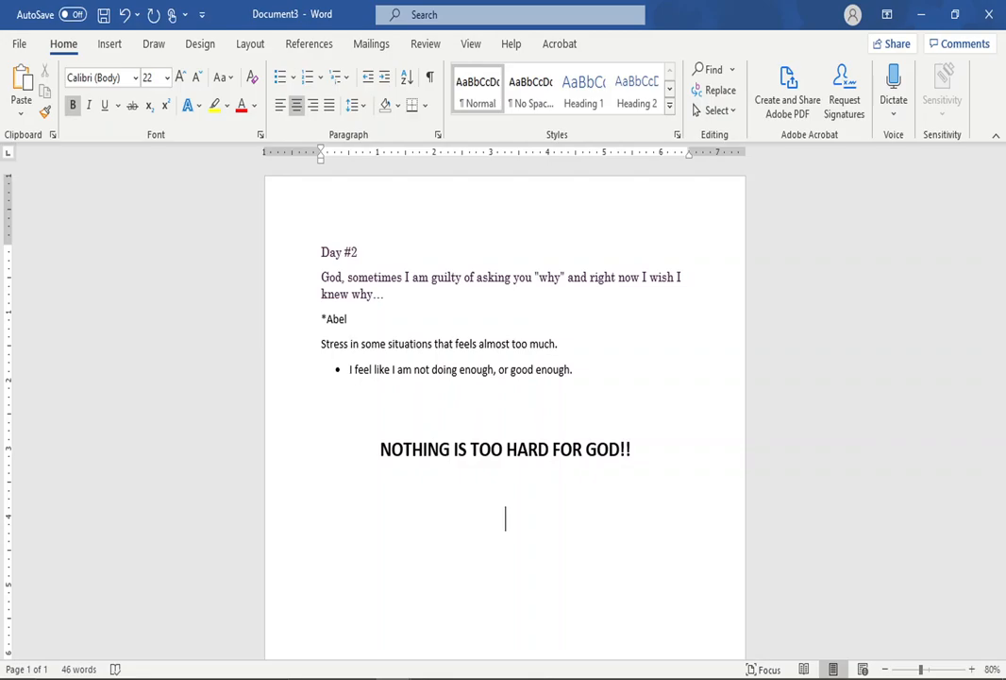
type("SWith God I CAN do this!")
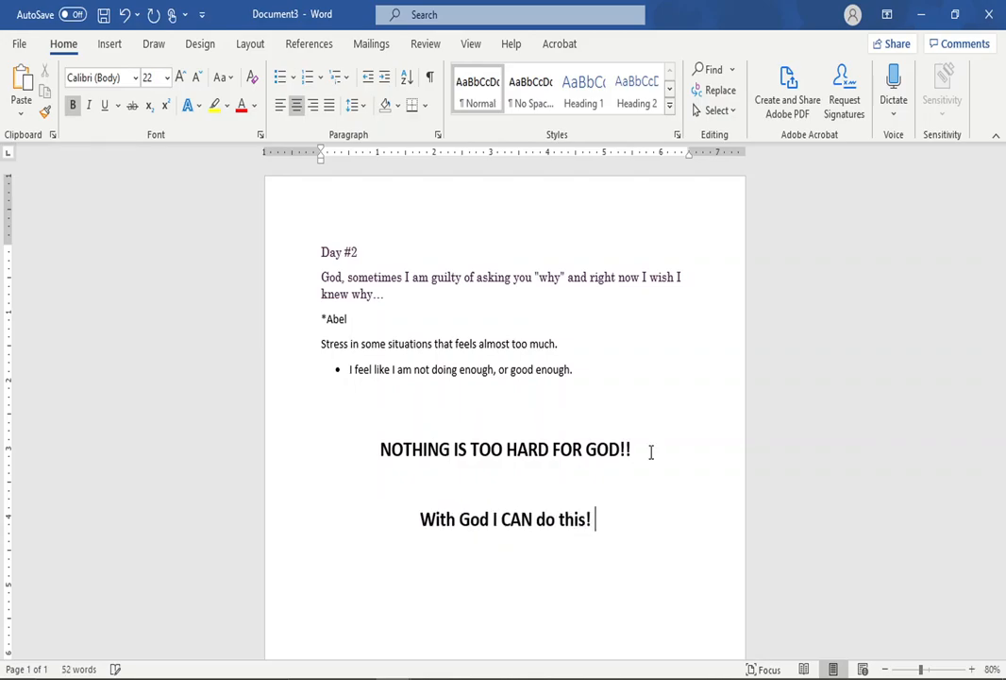
type("Even in the stress, in the")
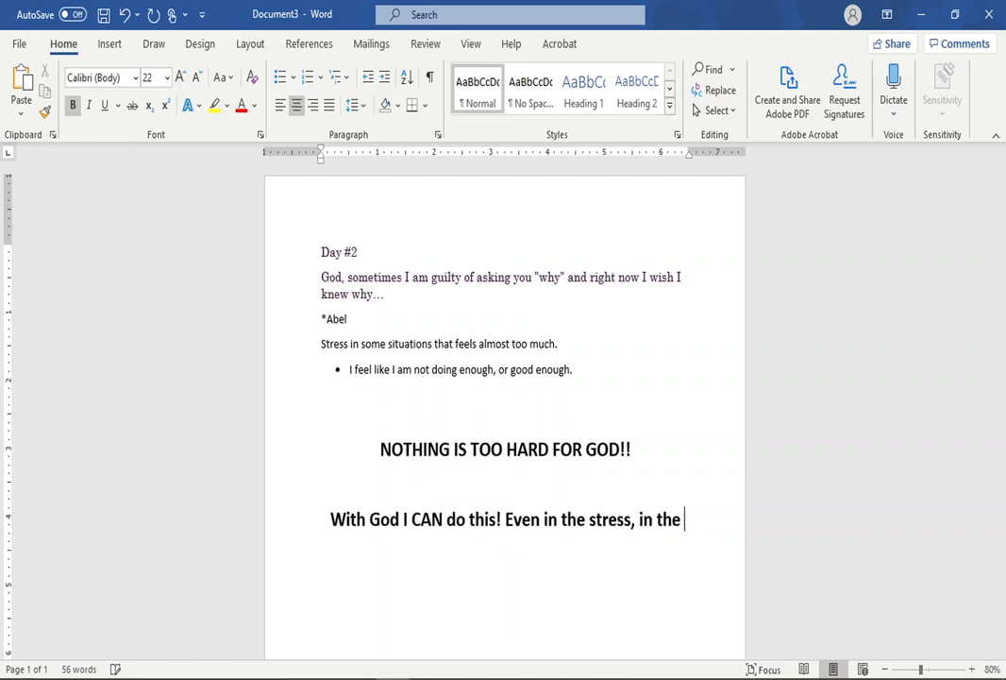
type("WHY Moments of lif")
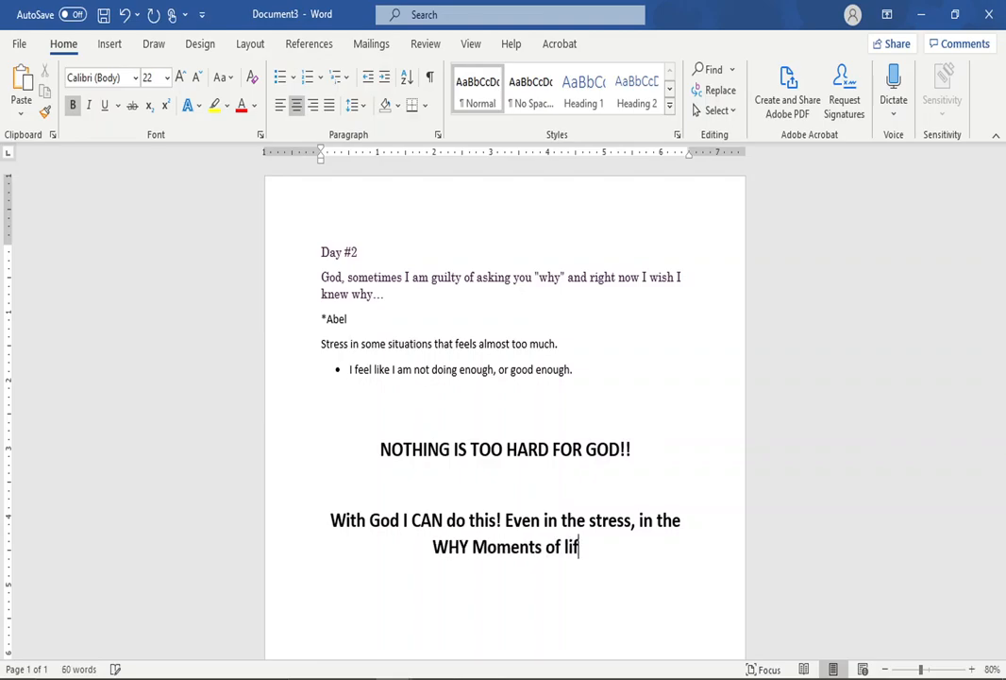
type("e!!! We got this")
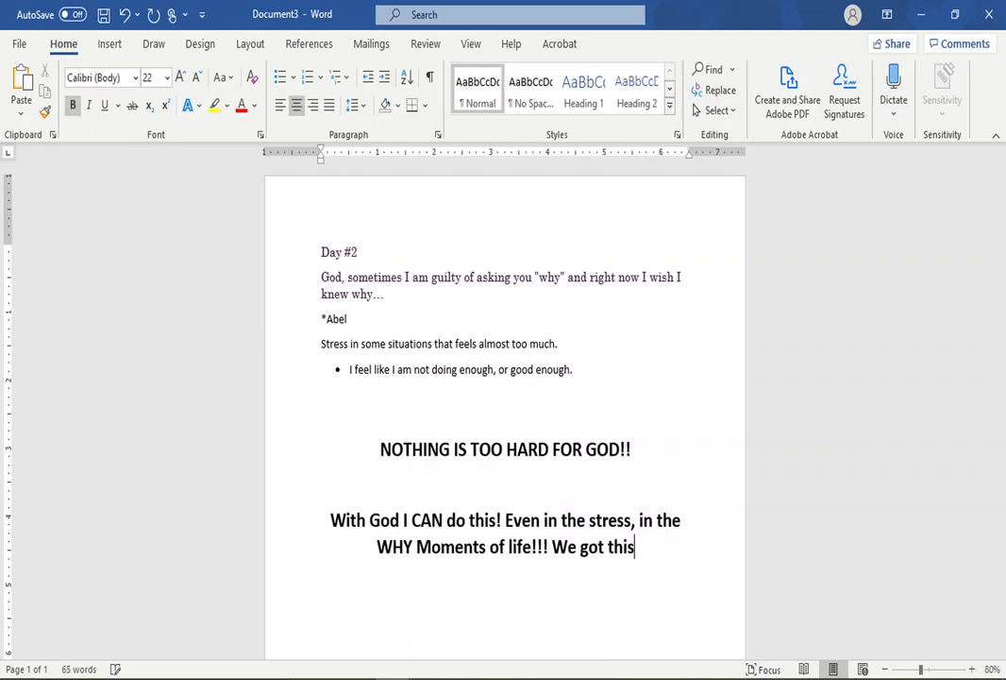
type("ladies!!")
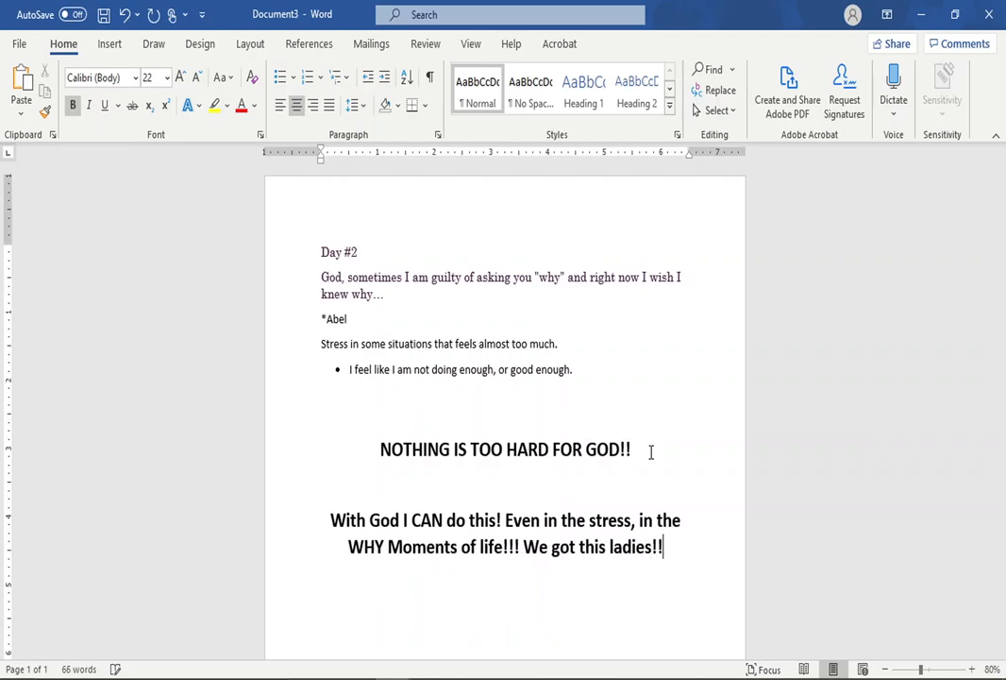
type("TOGETHER")
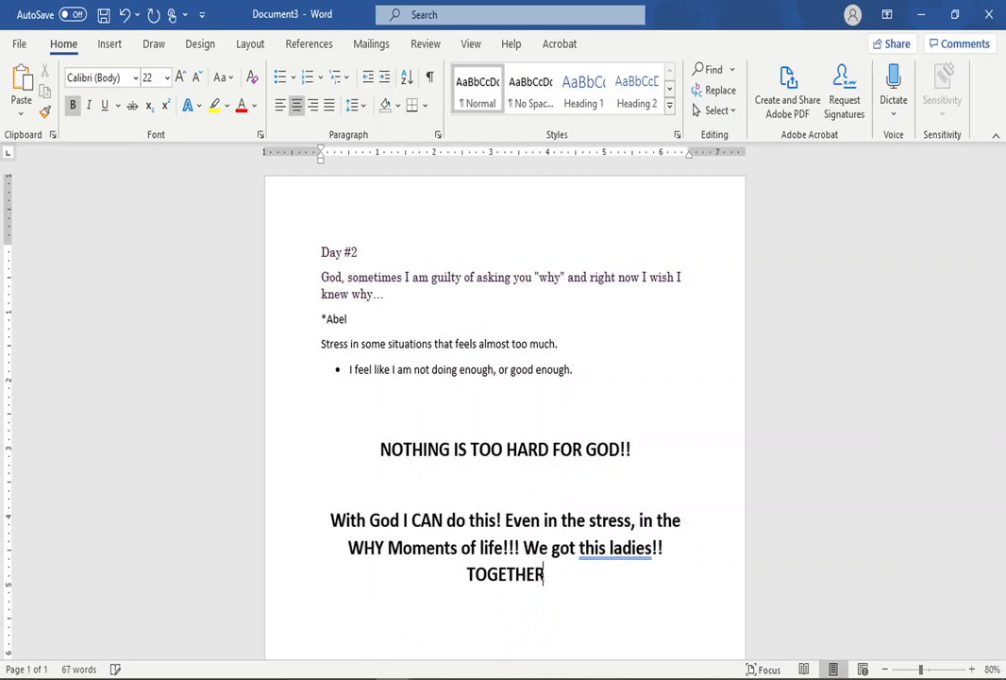
type("!!!")
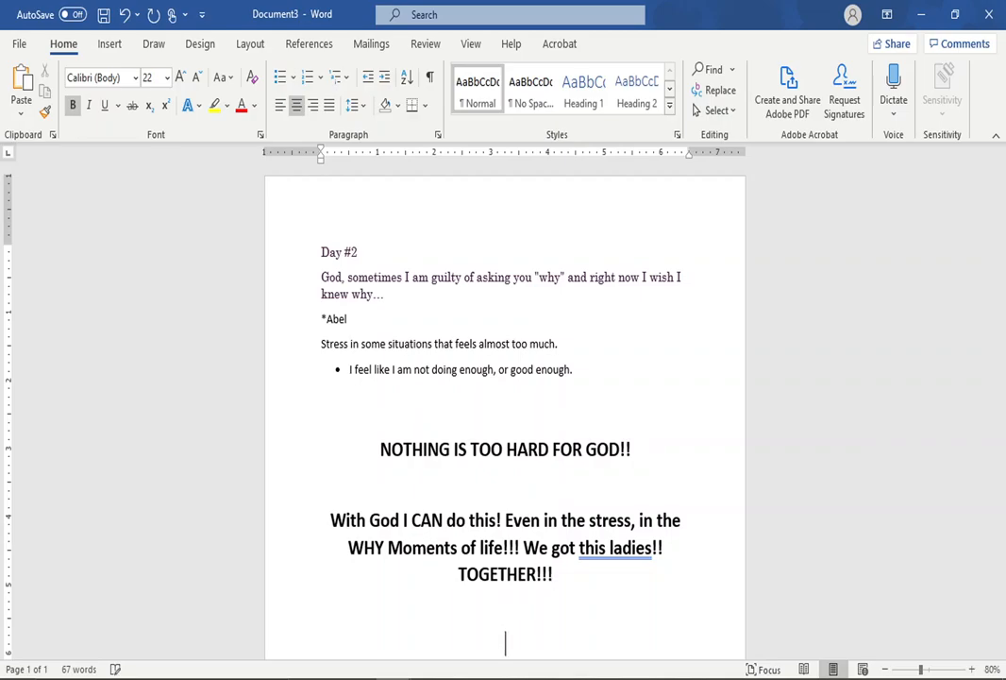
Step: Type 'GIVE YOURSELF GRACE!!' as the next centered bold line
type("GIVE YOURSE")
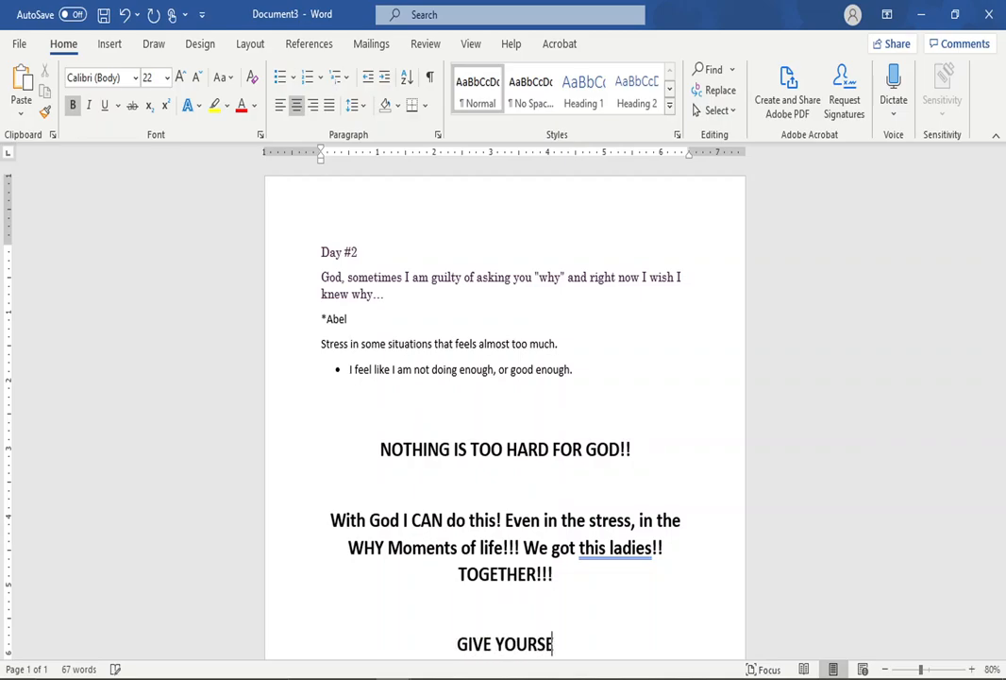
type("GRACE!!")
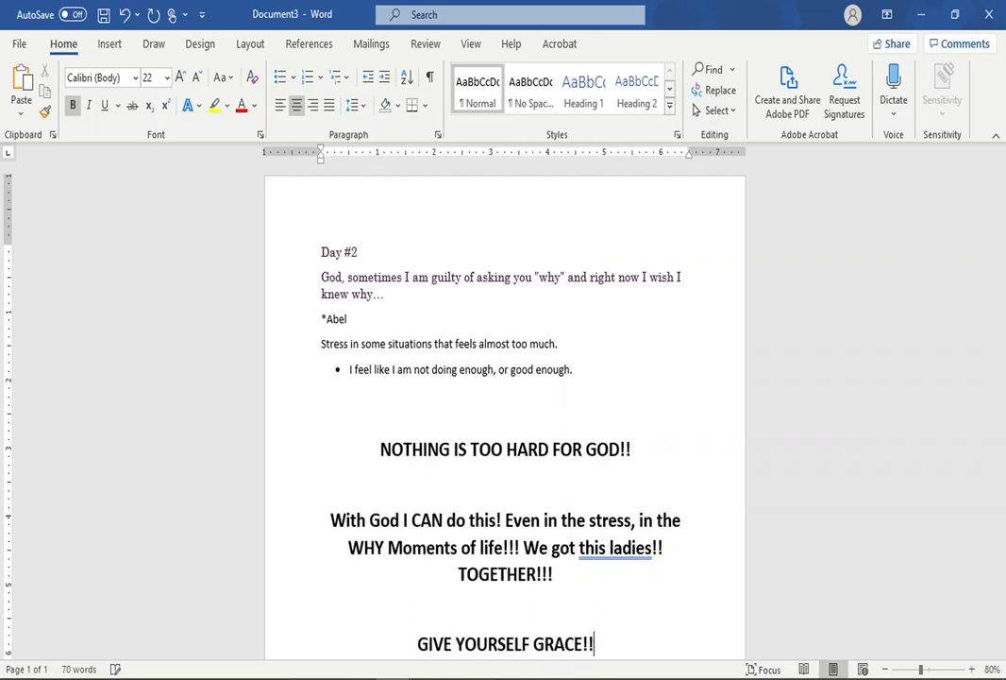
mouse_move(652, 453)
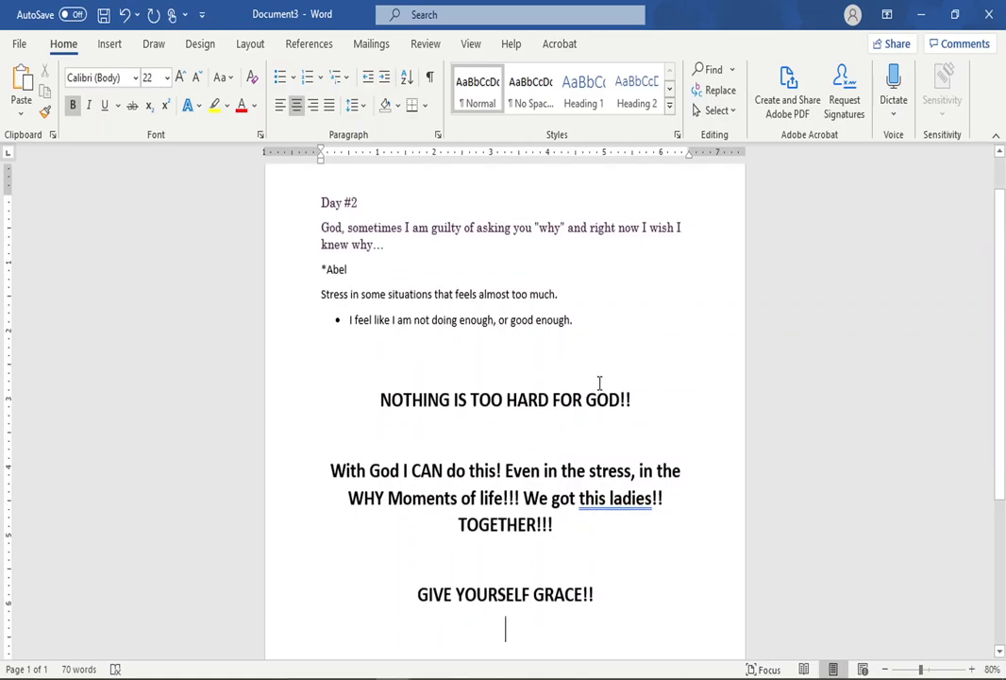
Step: Insert the 'hands and puzzel' picture from this computer, then click below it
left_click(108, 43)
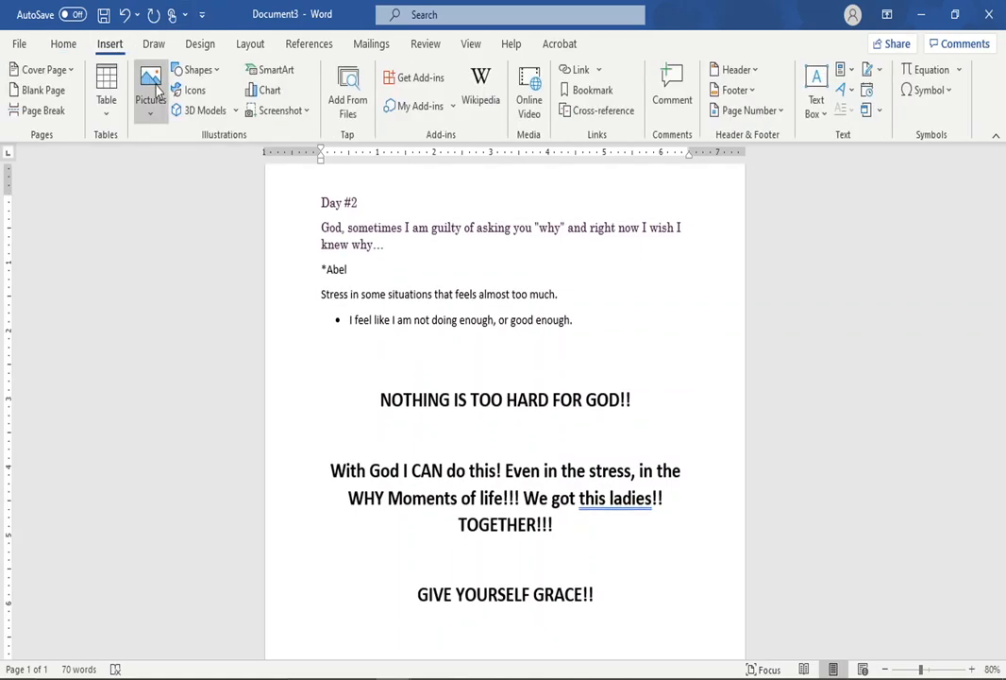
left_click(150, 90)
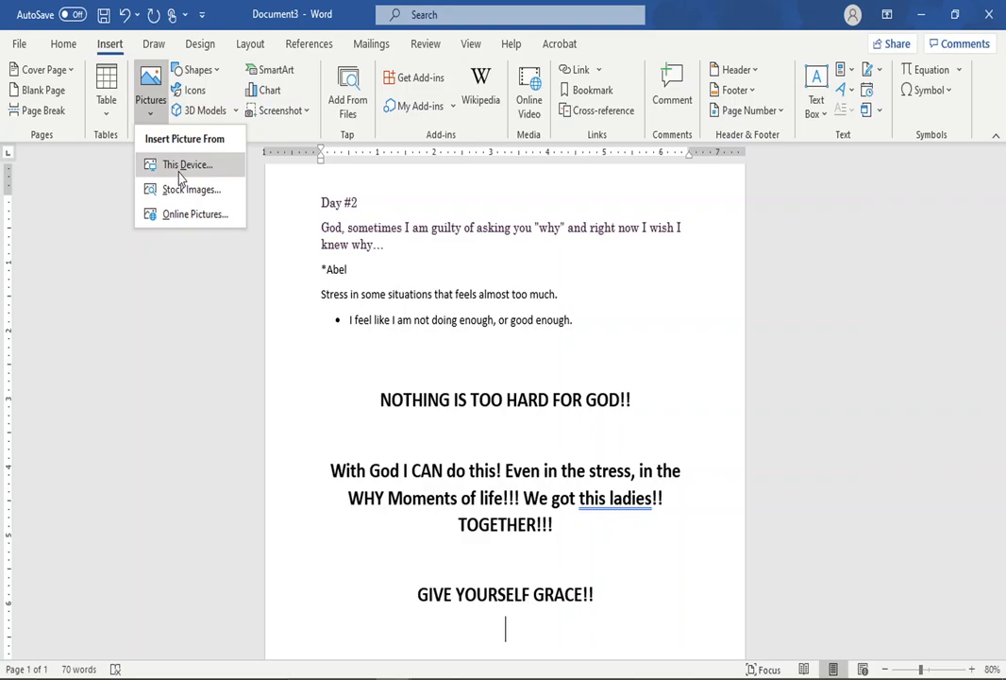
left_click(188, 164)
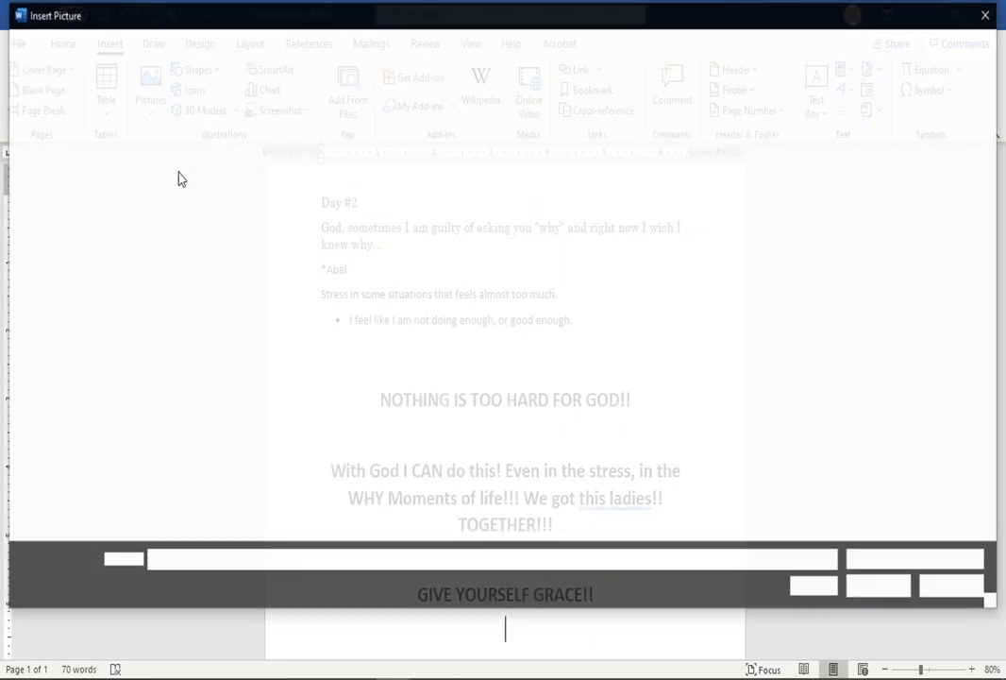
left_click(148, 77)
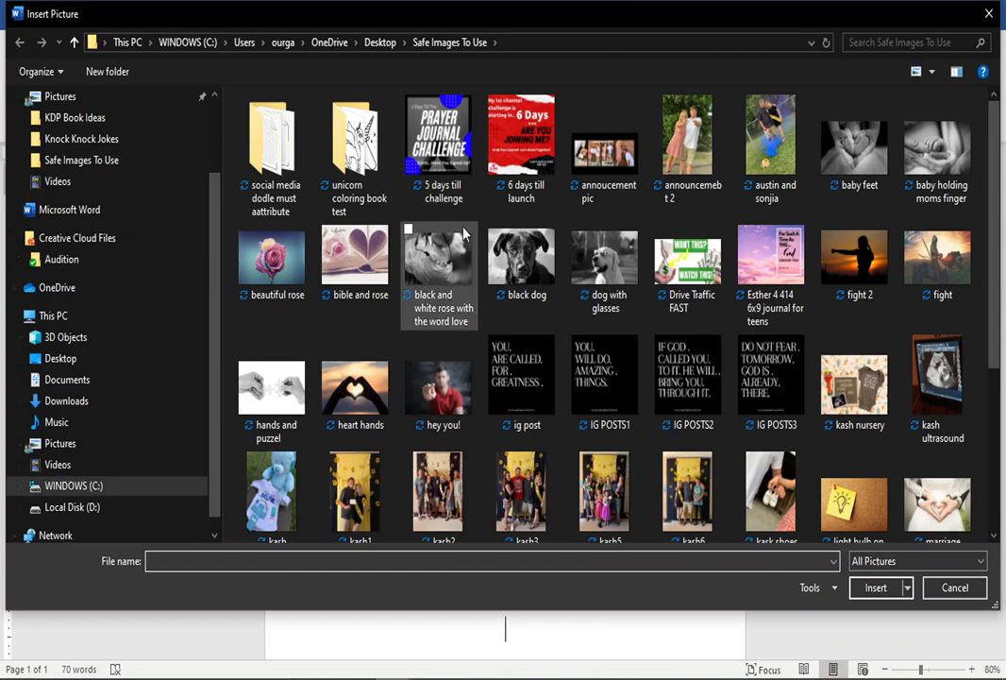
left_click(355, 255)
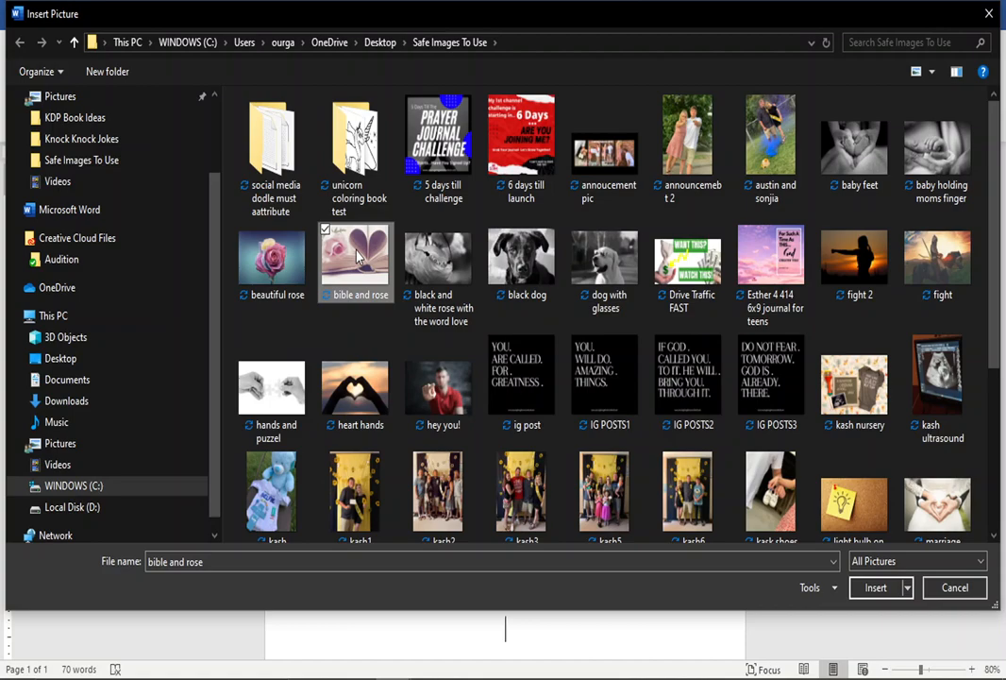
left_click(272, 388)
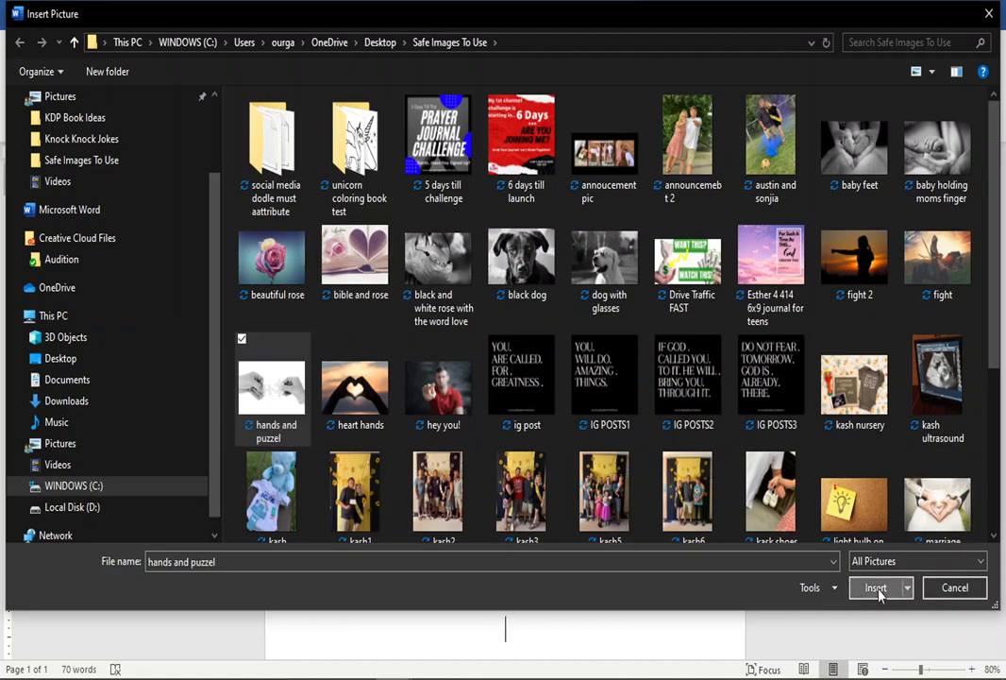
left_click(875, 587)
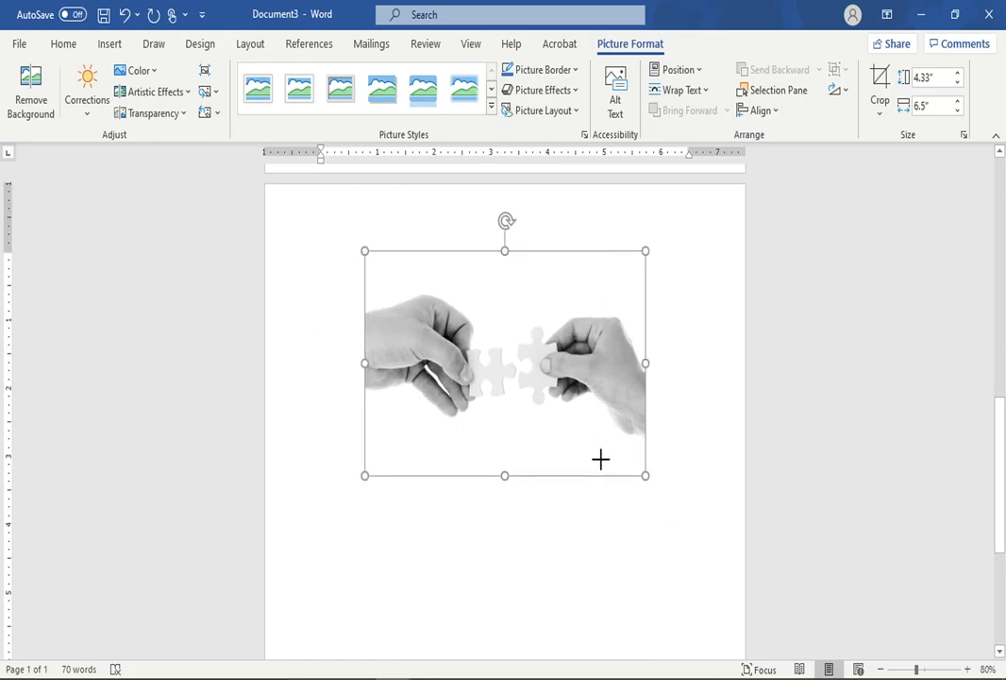
left_click(560, 481)
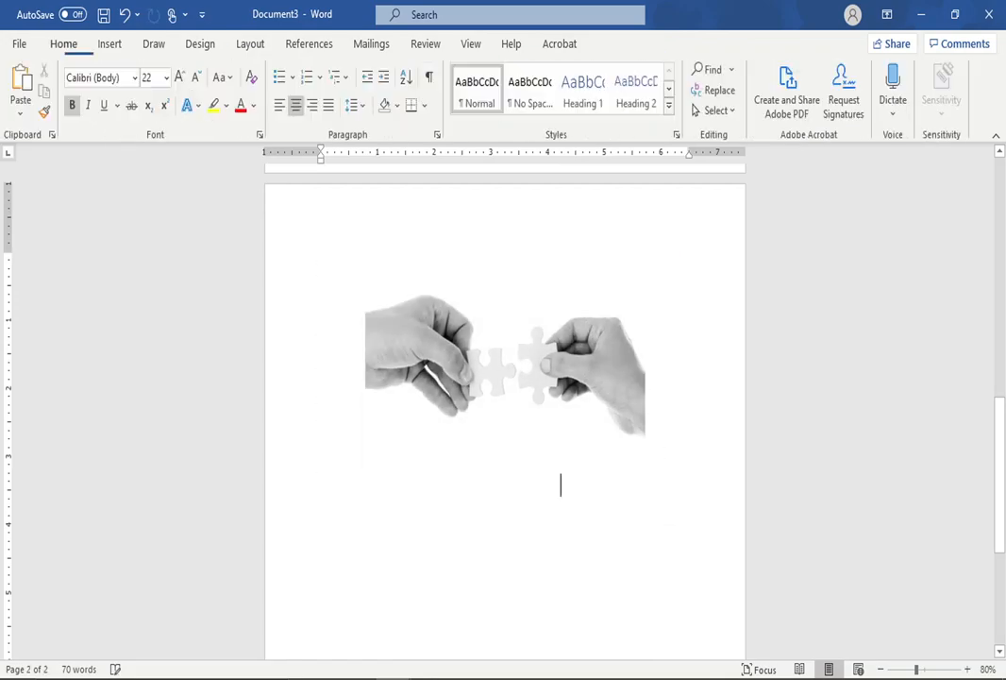
Step: Type the caption 'REMIND ME THAT ALL THINGS... FIT TOGETHER FOR THE GOOD... CALLED!! PURPOSE!!'
type("REMIND ME THAT ALL")
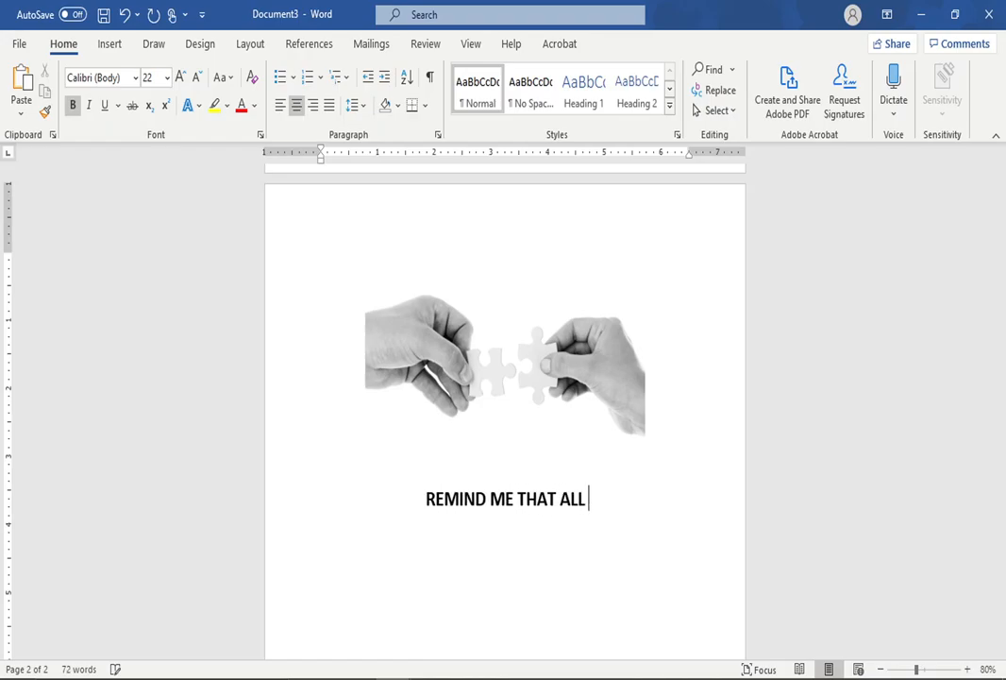
type("THINGS...ALL")
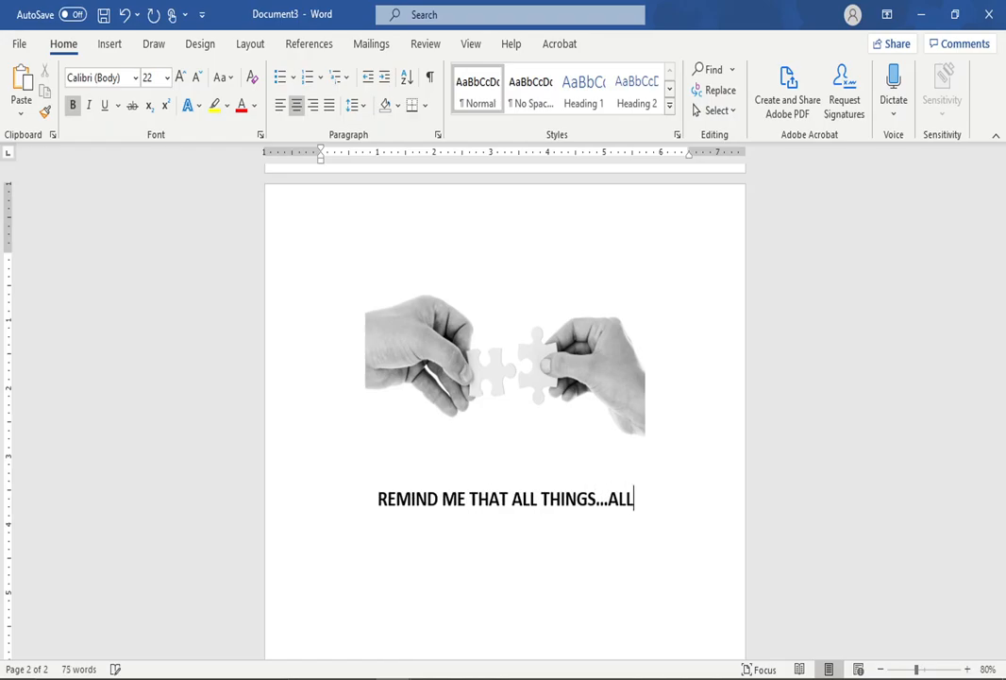
type("THE THI")
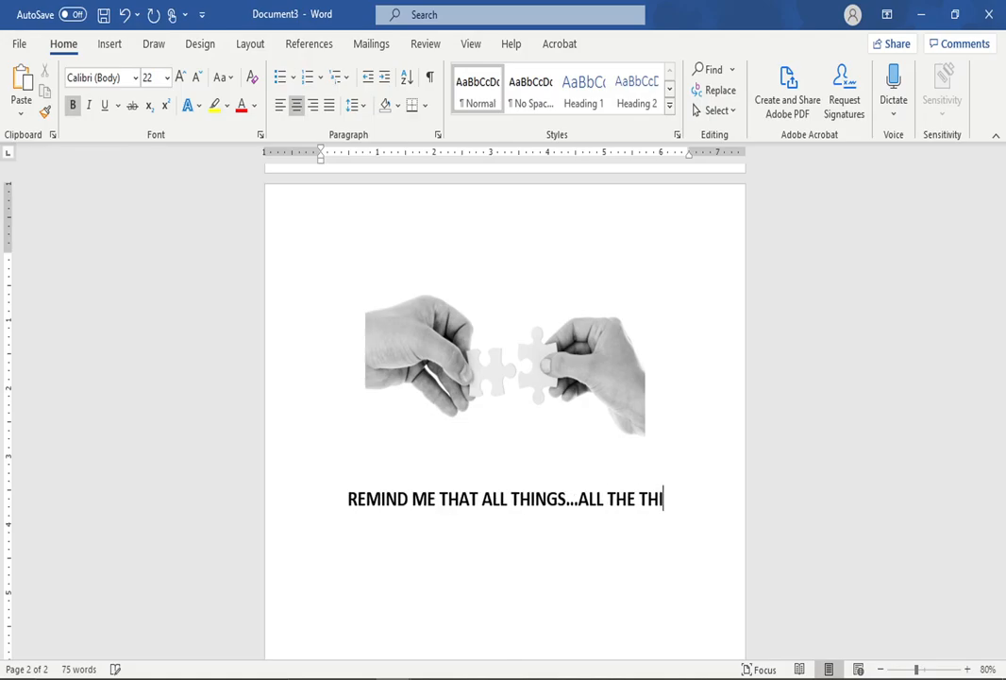
type("NGS!!!")
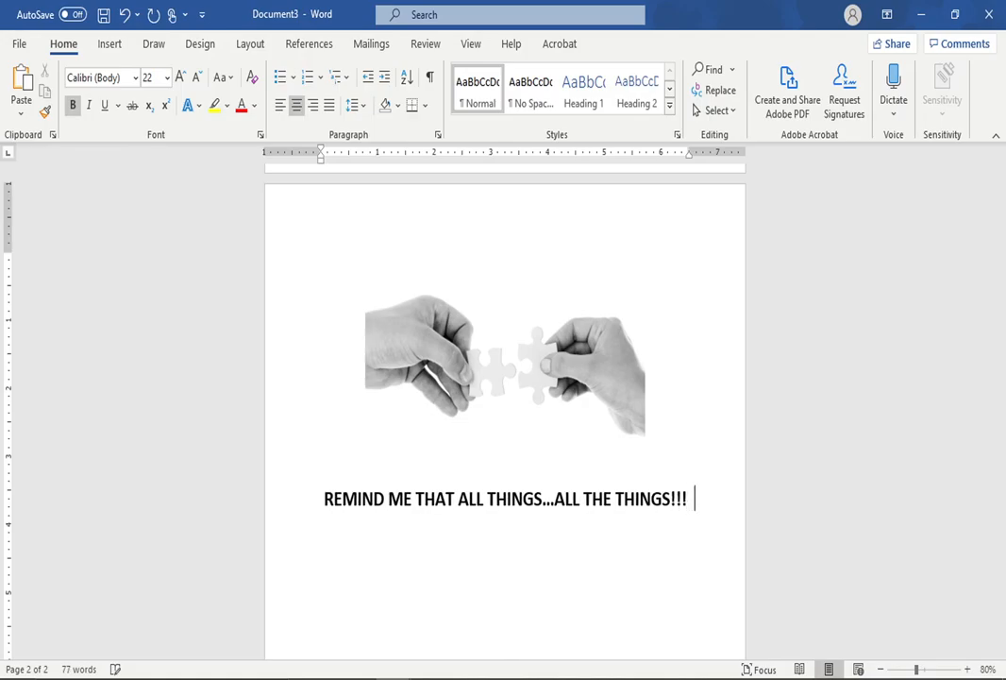
type("FIT TOGETHER")
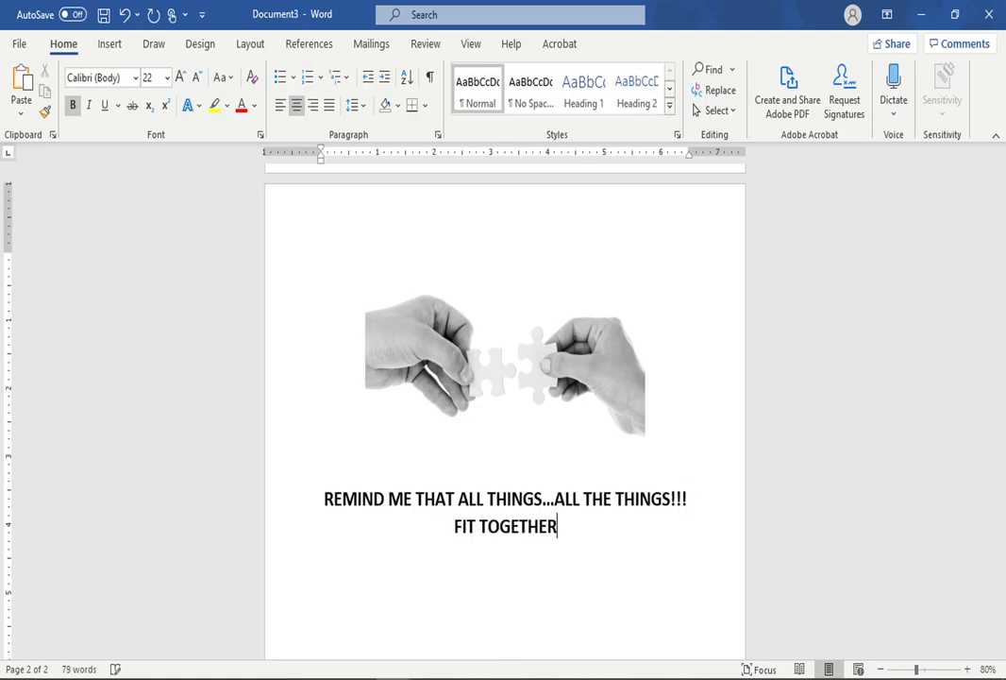
type("(GO TO")
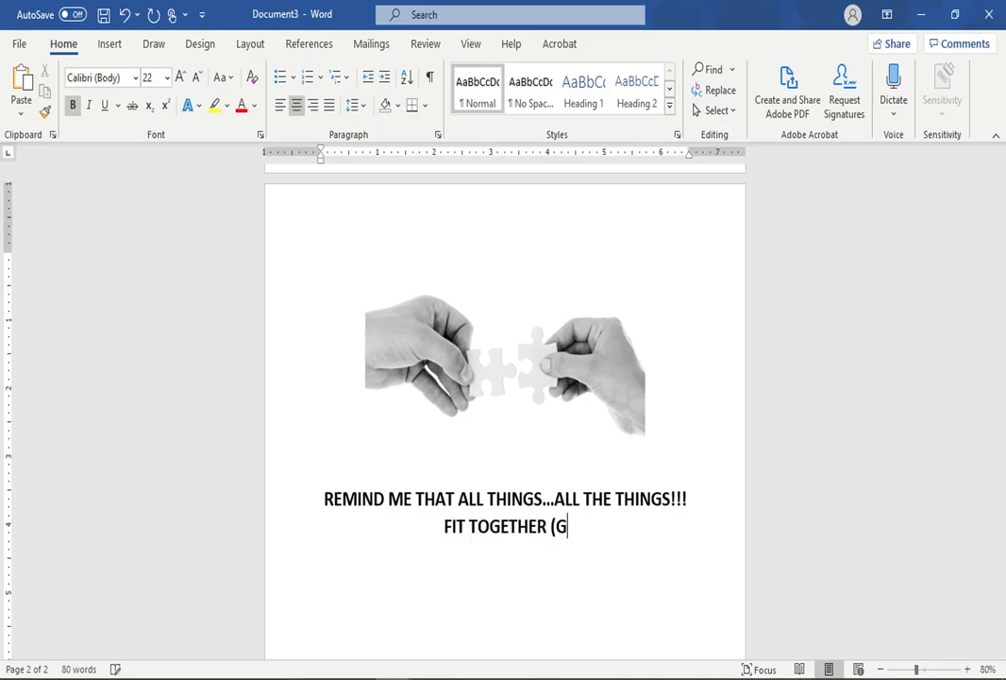
type("WORK TOGETEHR")
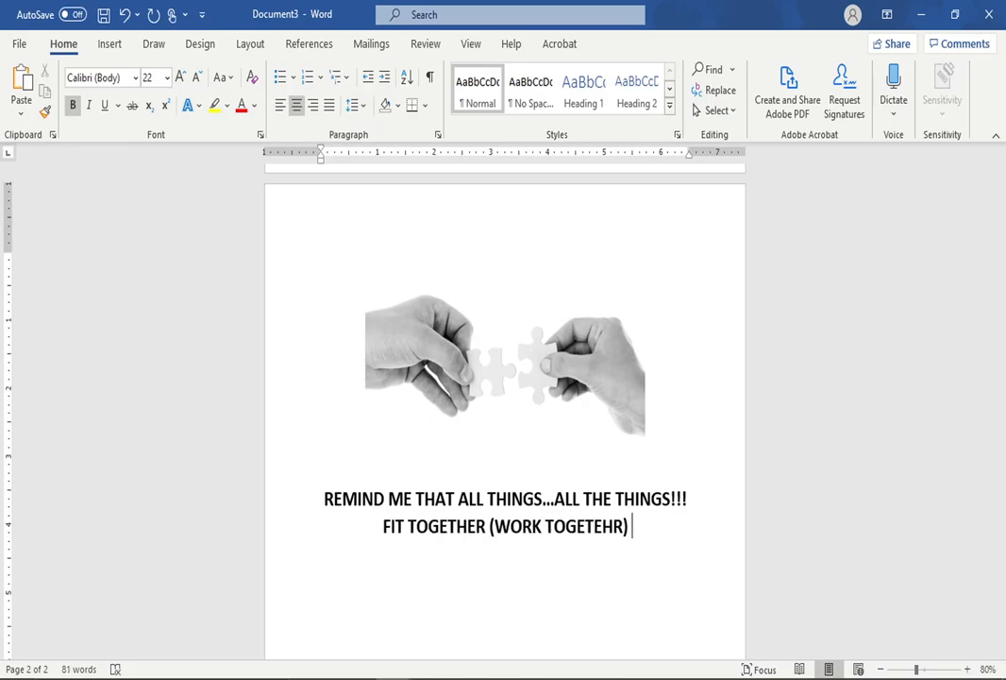
type("TOGETHER")
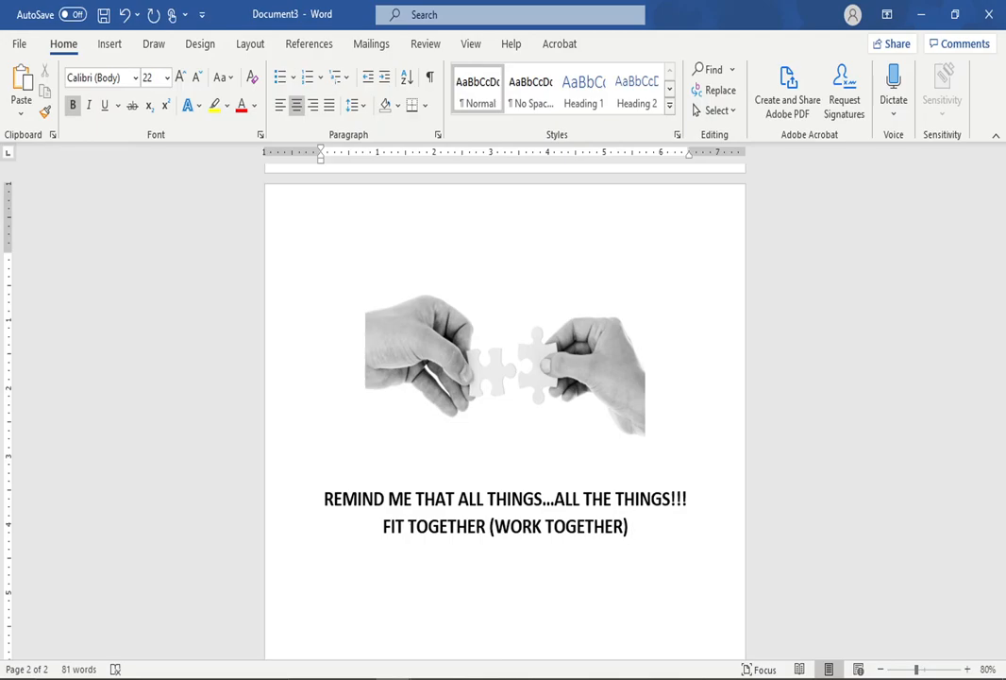
type("FOR TH")
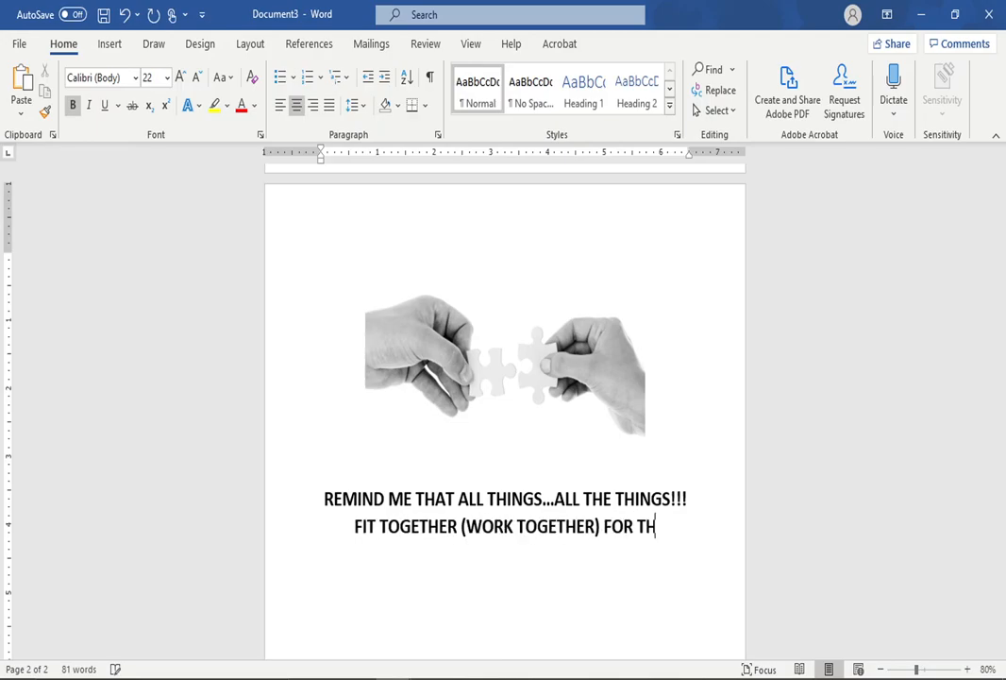
type("E GOOD...")
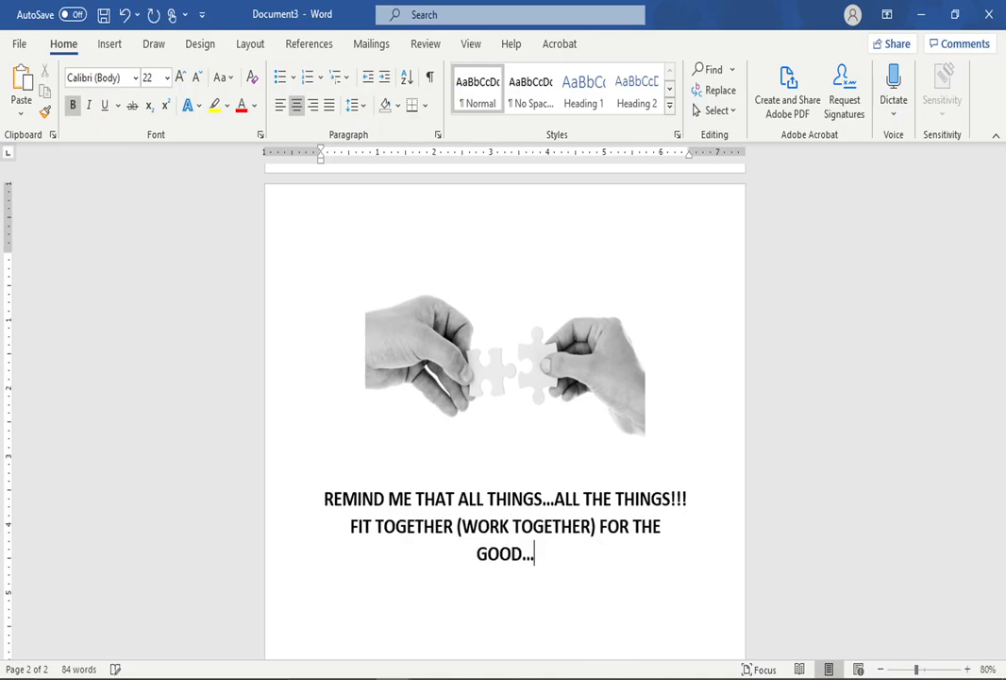
type("OF THOSE THAT LOVE")
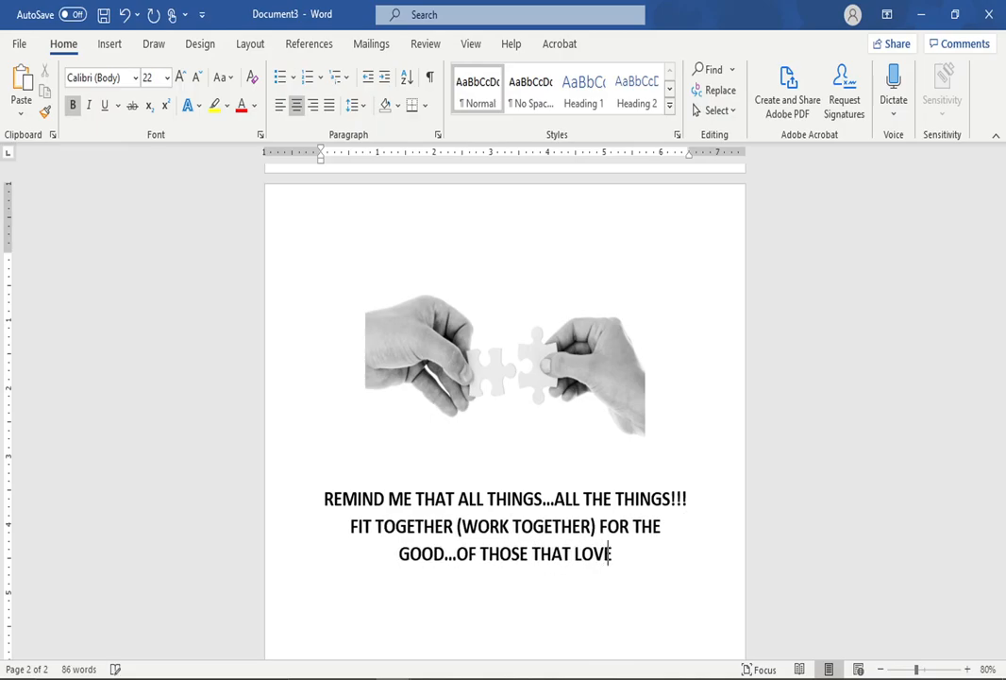
type("T")
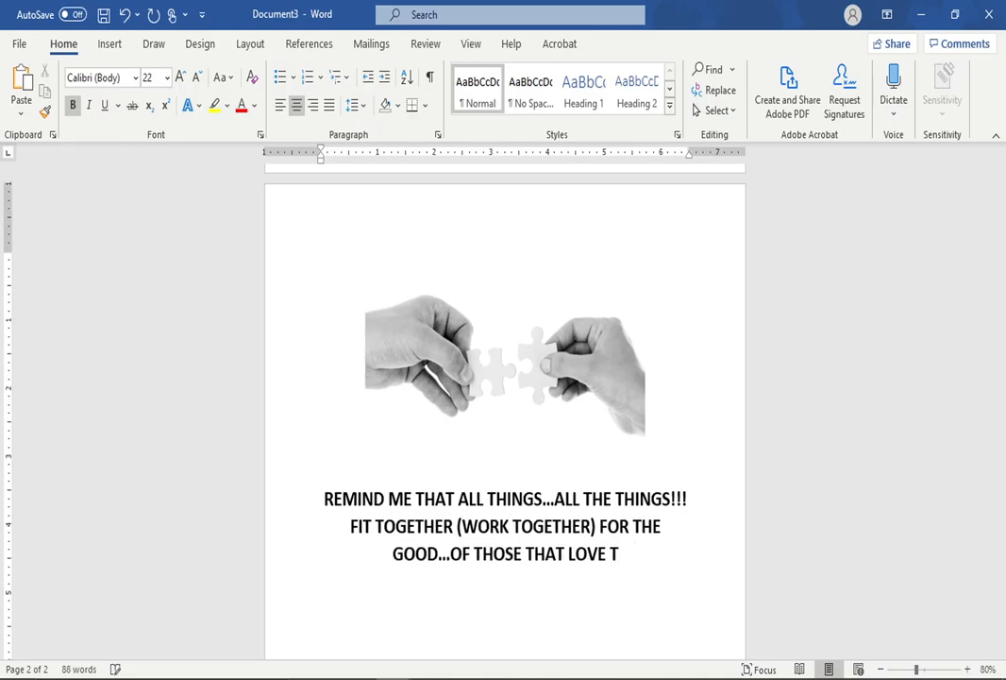
type("HAT LOVE THE")
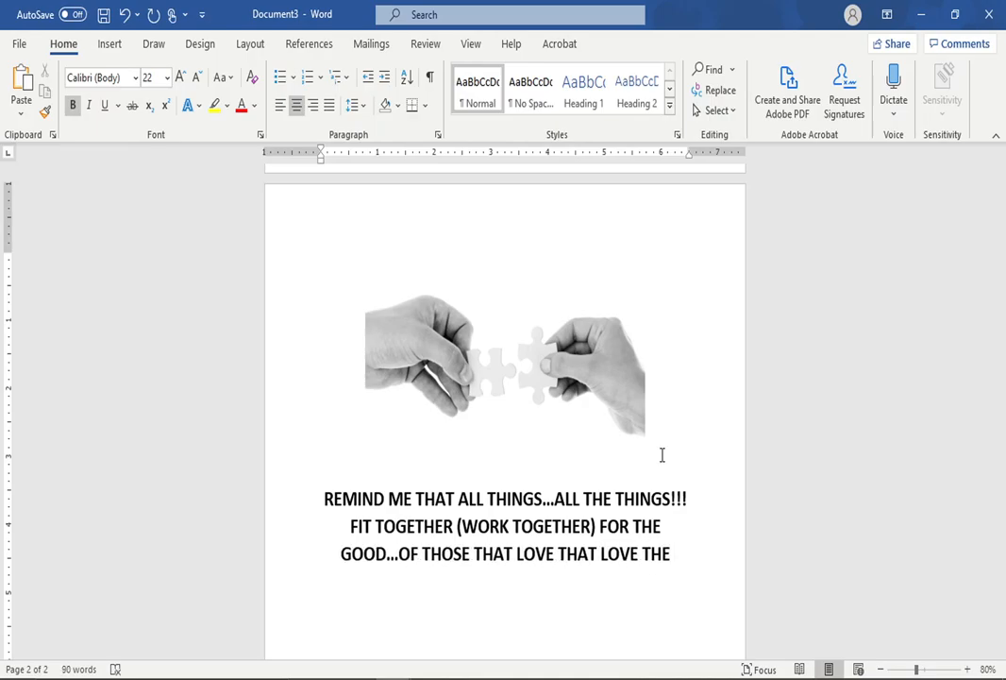
type("LORD....")
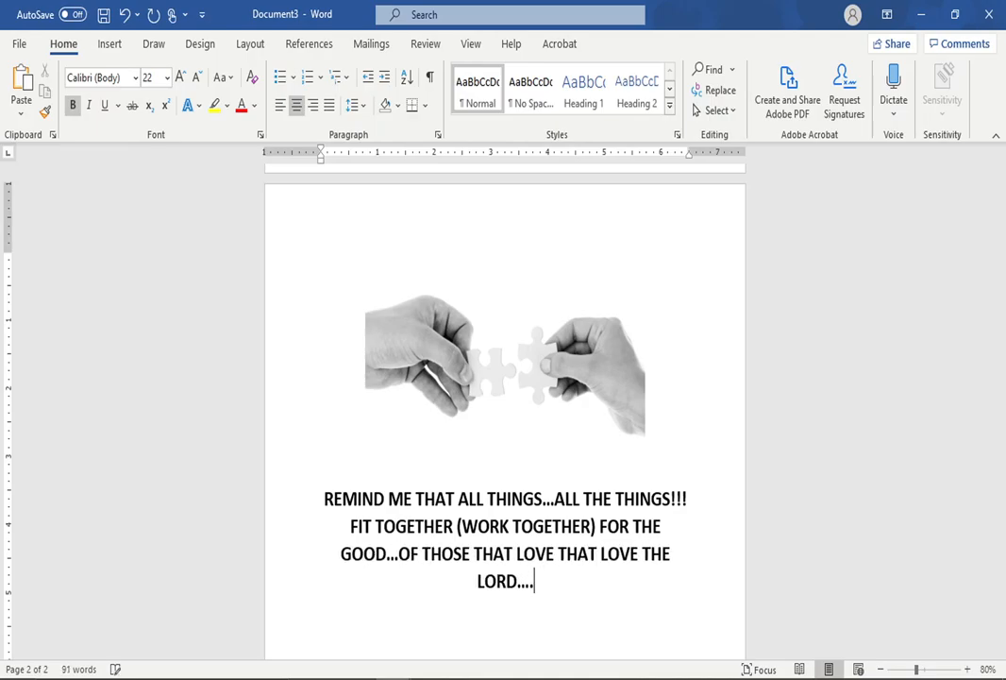
type("CALLE")
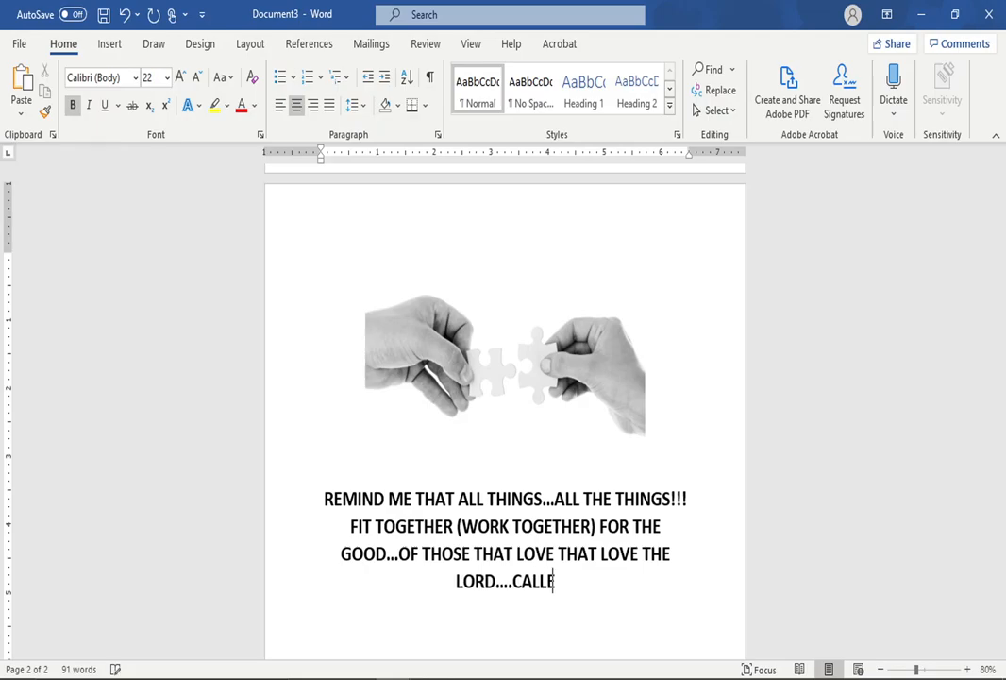
type("D!!")
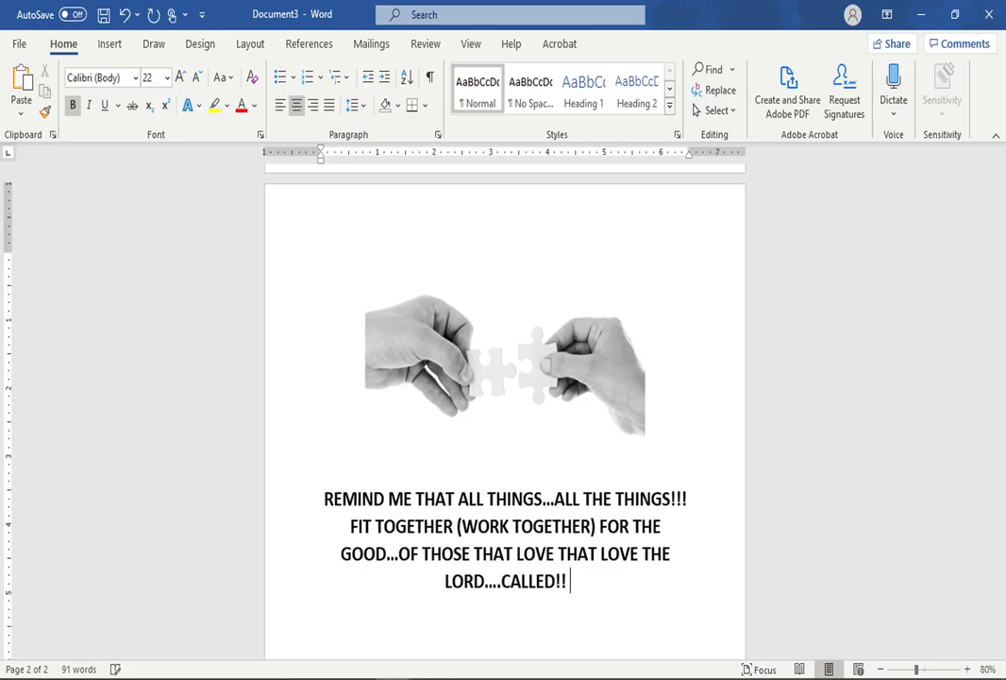
type("PURPOSE")
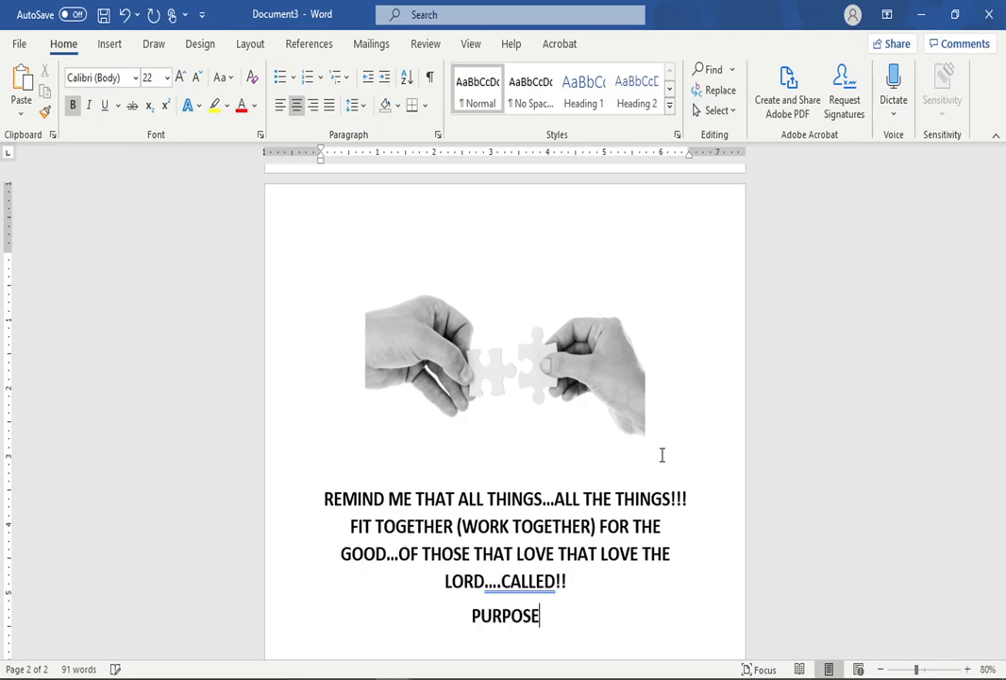
type("!!")
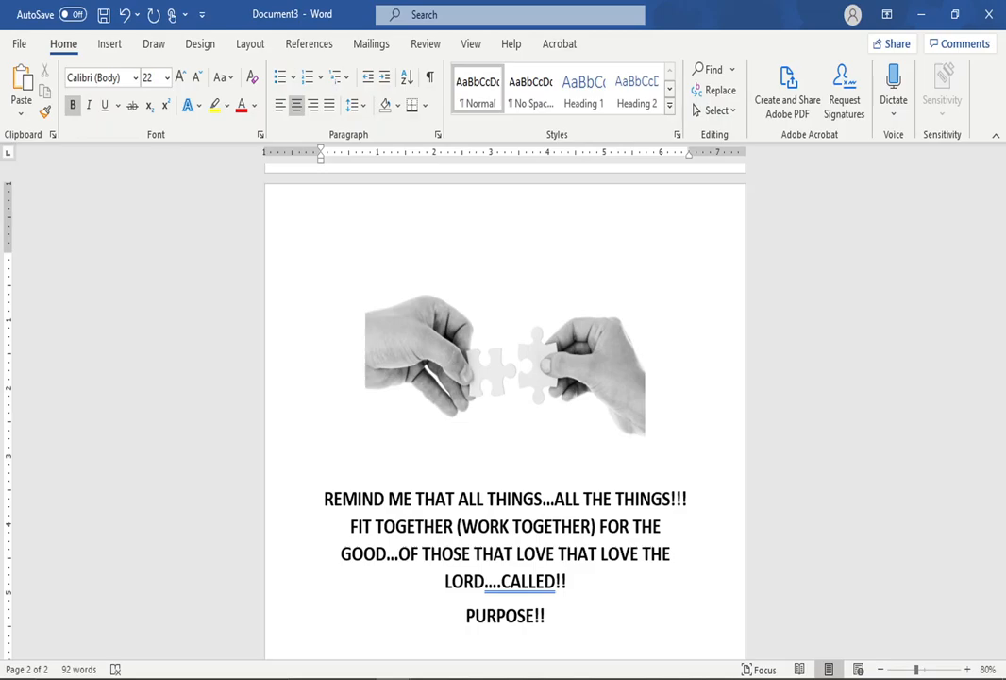
left_click(558, 615)
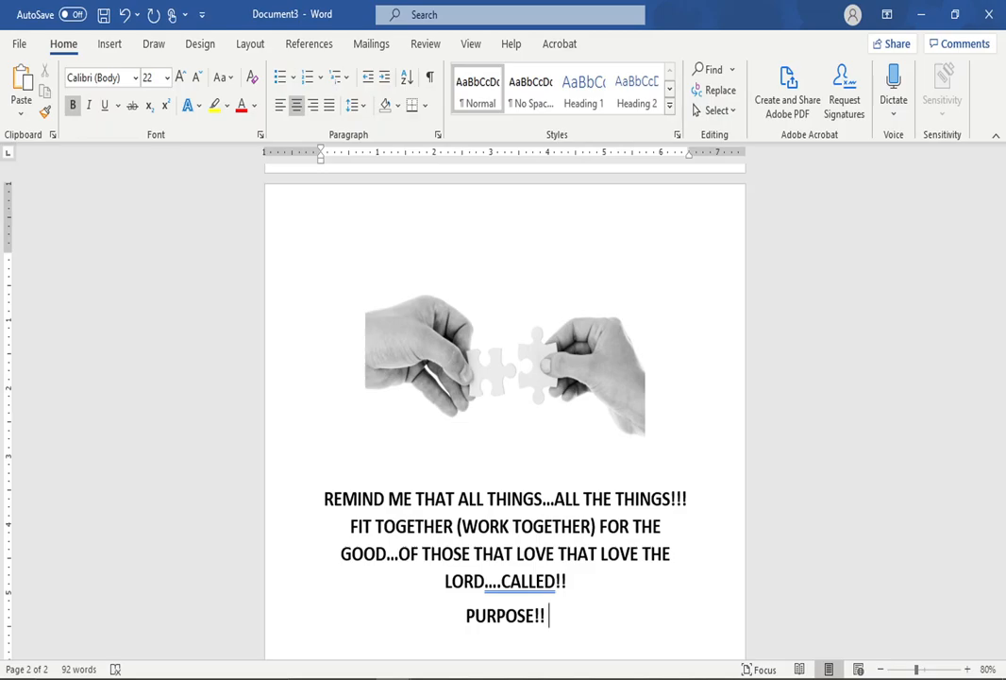